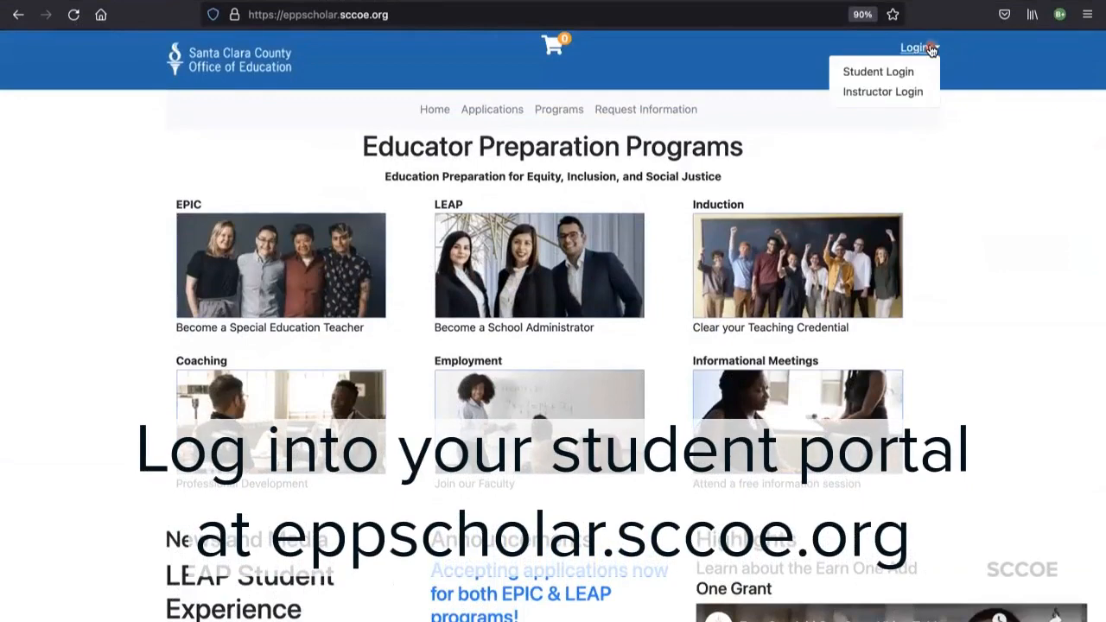
Go to Student Login and enter the existing account's email and password
click(877, 71)
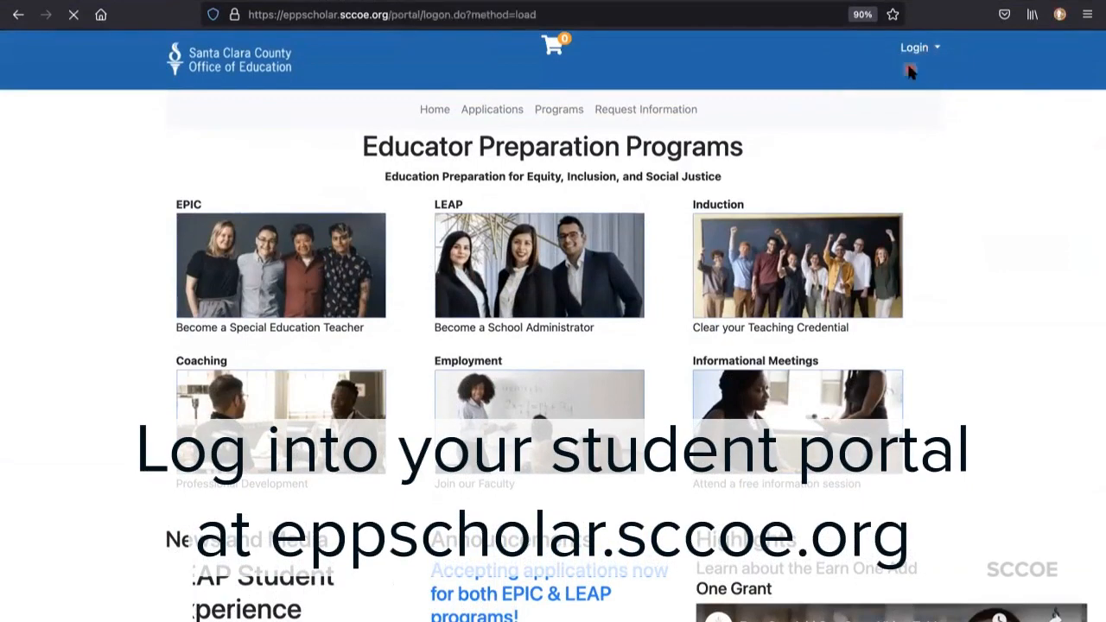
click(914, 47)
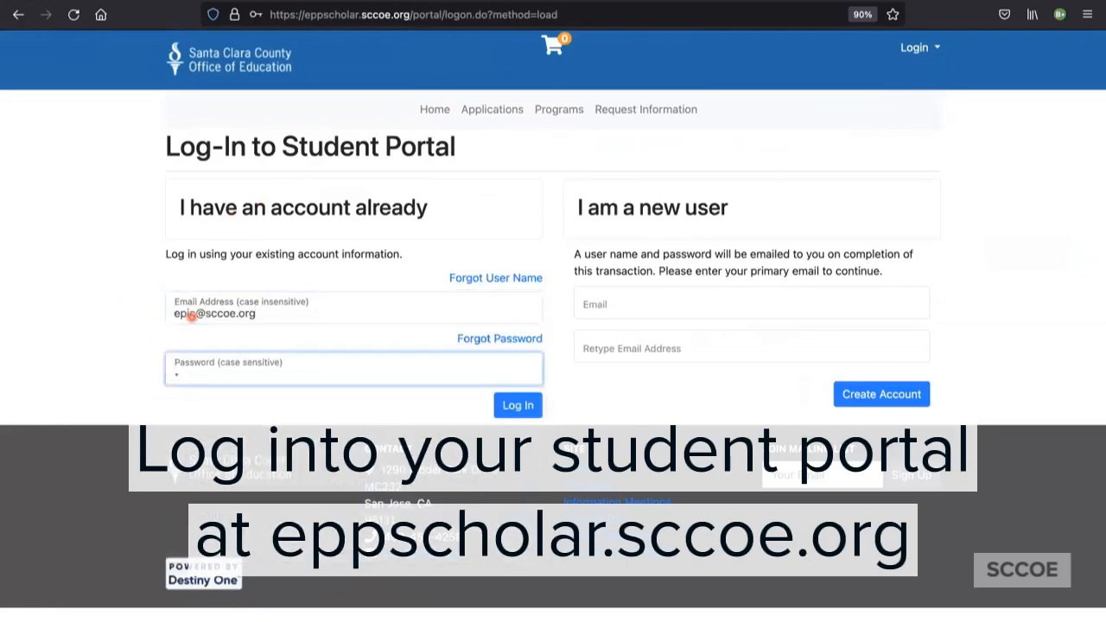
text(•••)
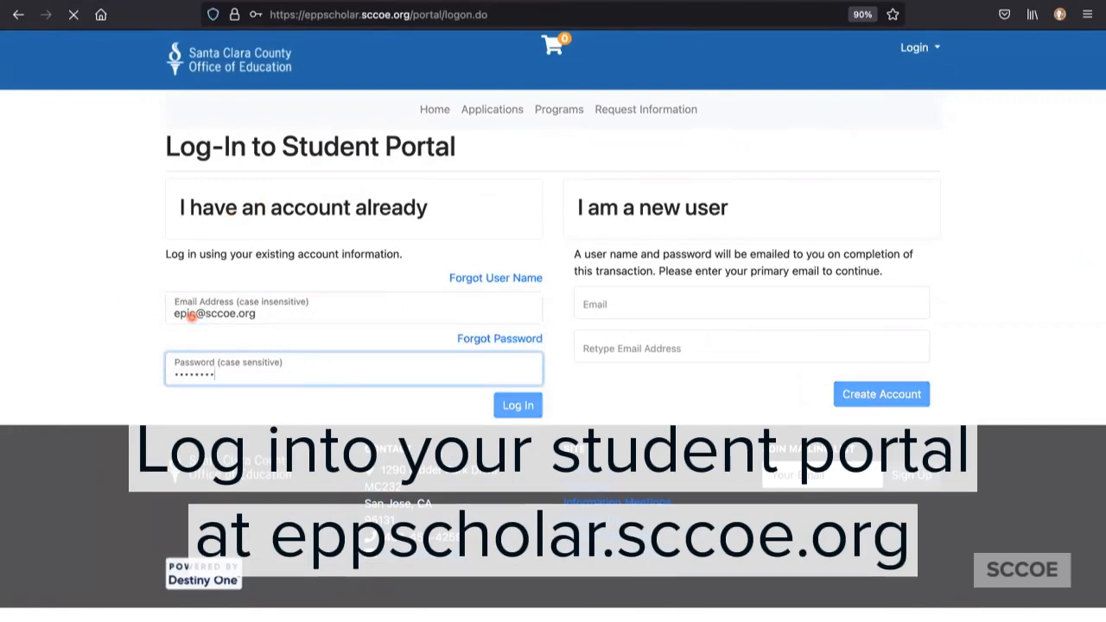
Submit the login and open the list of available program applications
click(517, 404)
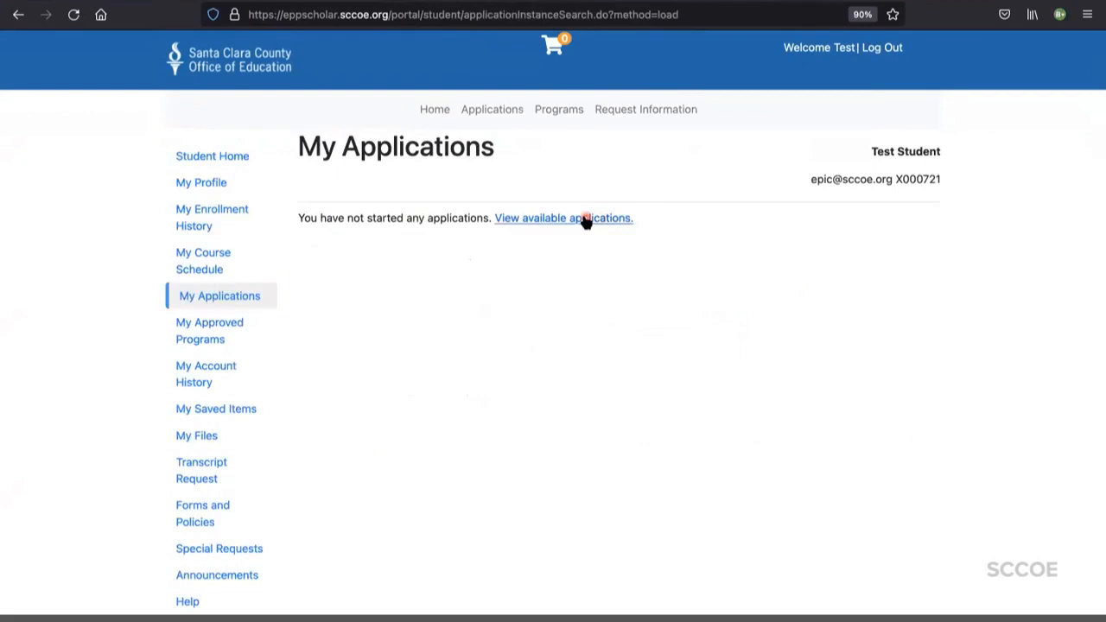
mouse_move(979, 260)
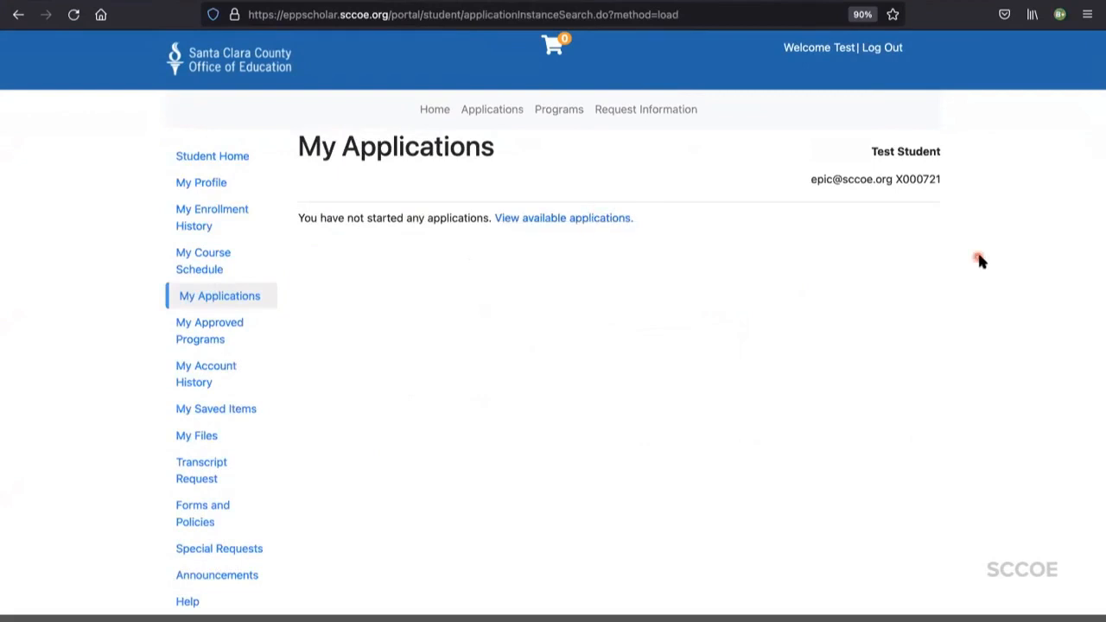
mouse_move(681, 252)
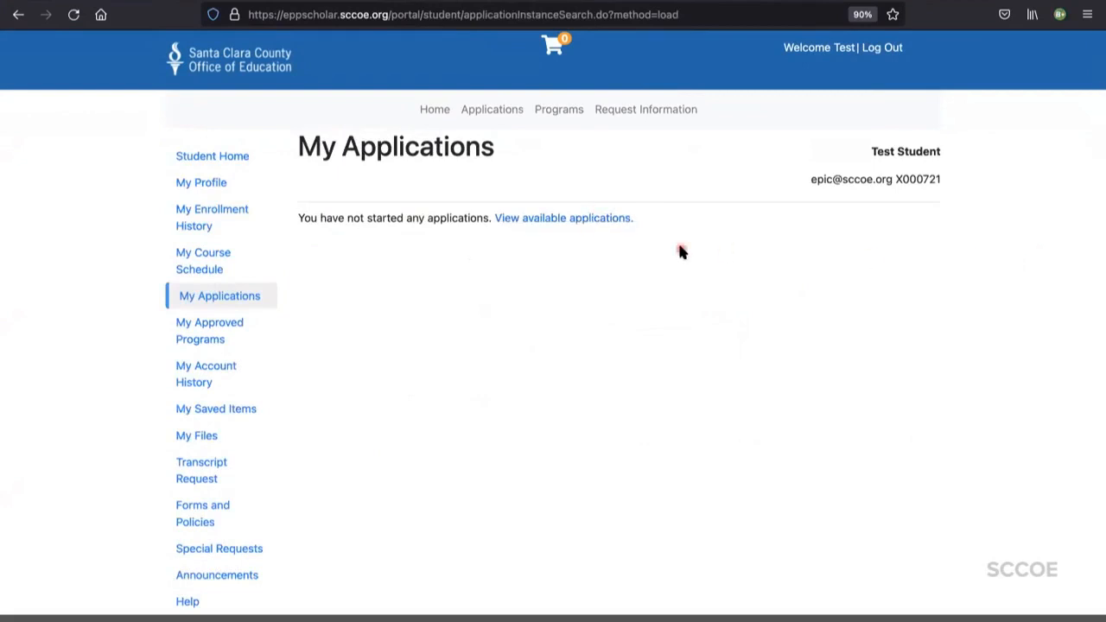
click(561, 217)
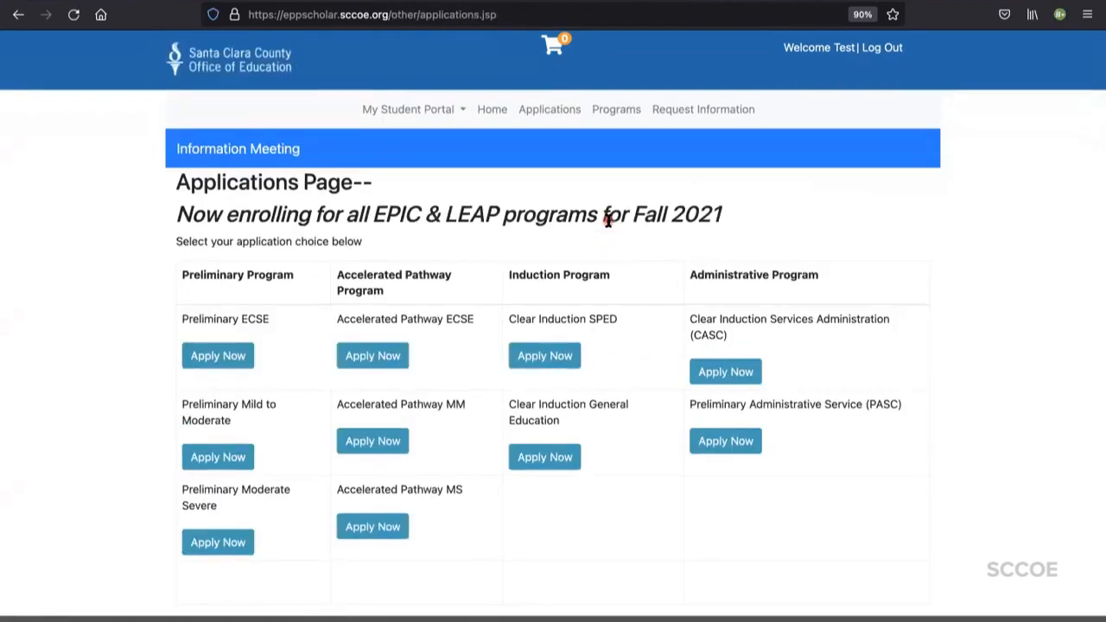
mouse_move(195, 414)
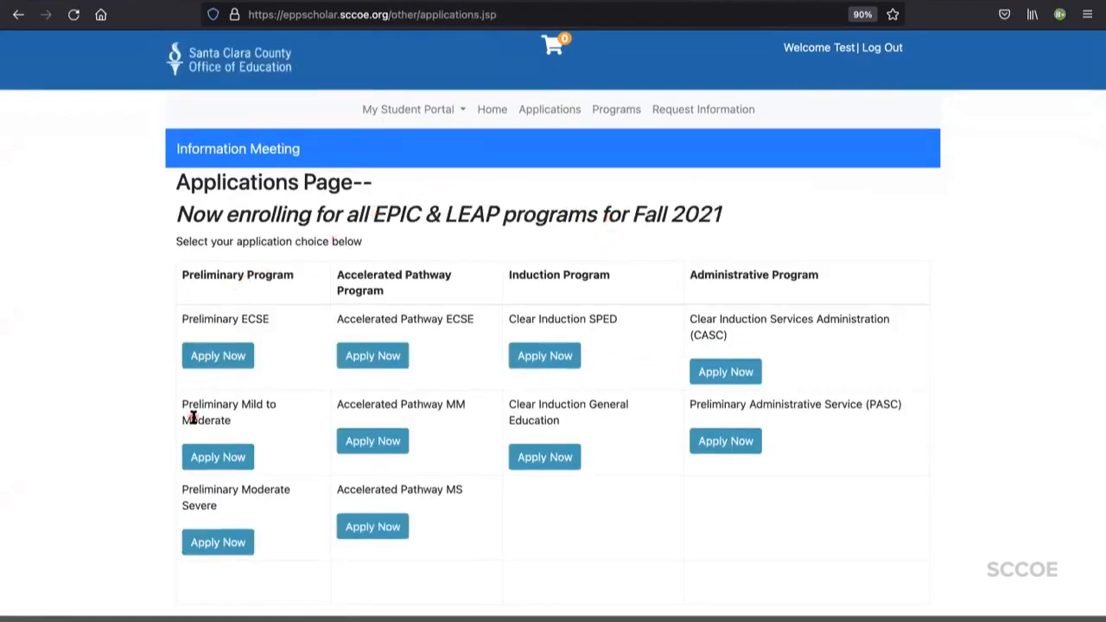
Choose Apply Now under Preliminary Mild to Moderate to view its $75 fee and requirements
click(218, 456)
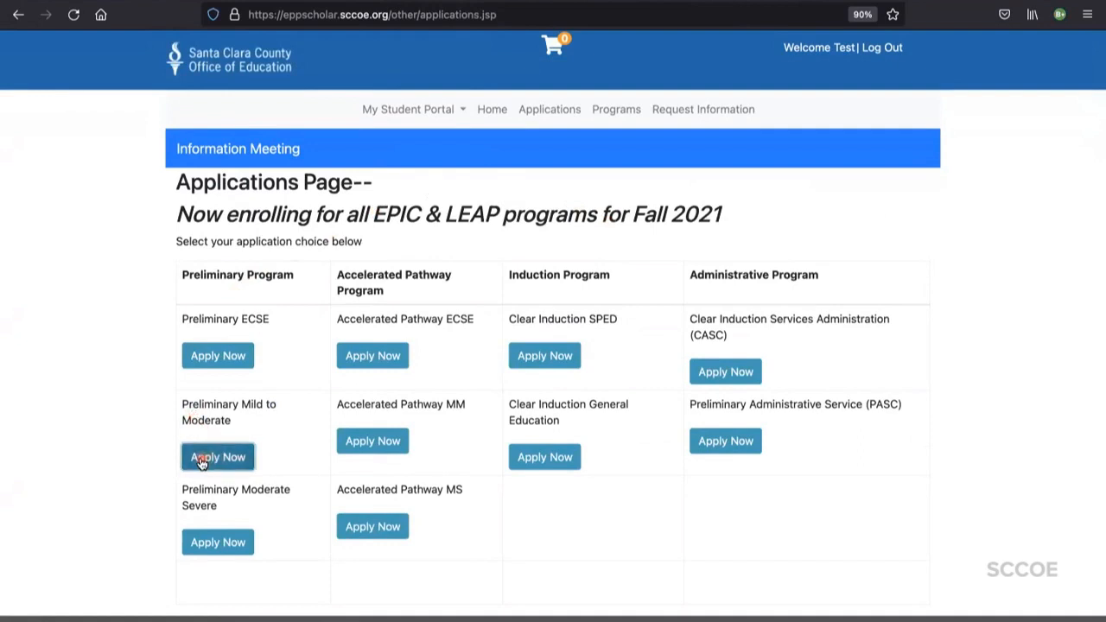
click(217, 456)
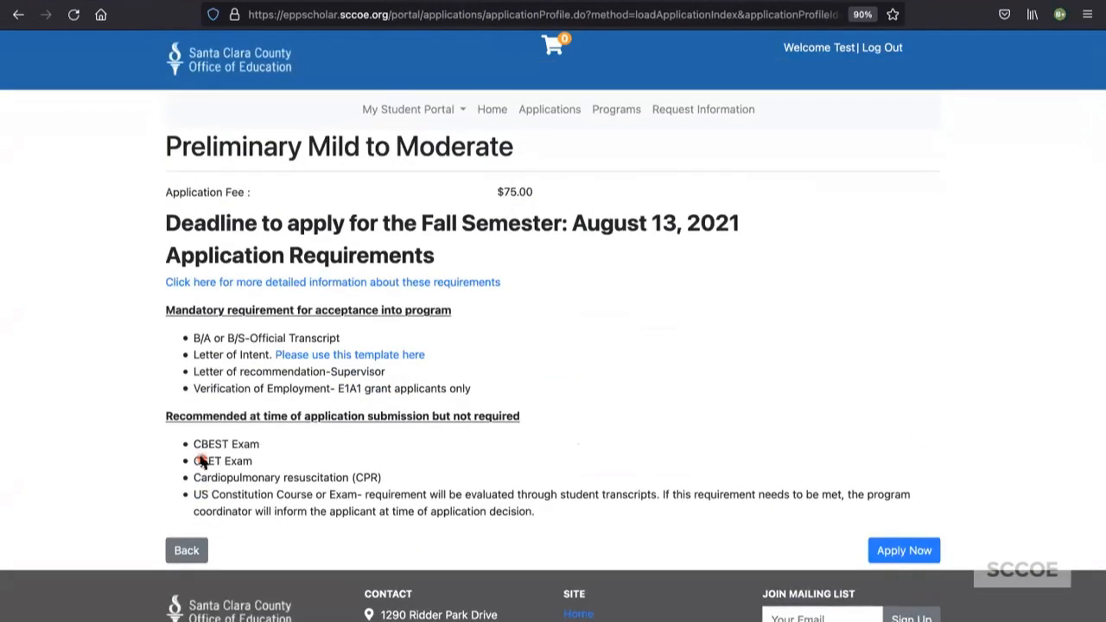
mouse_move(687, 340)
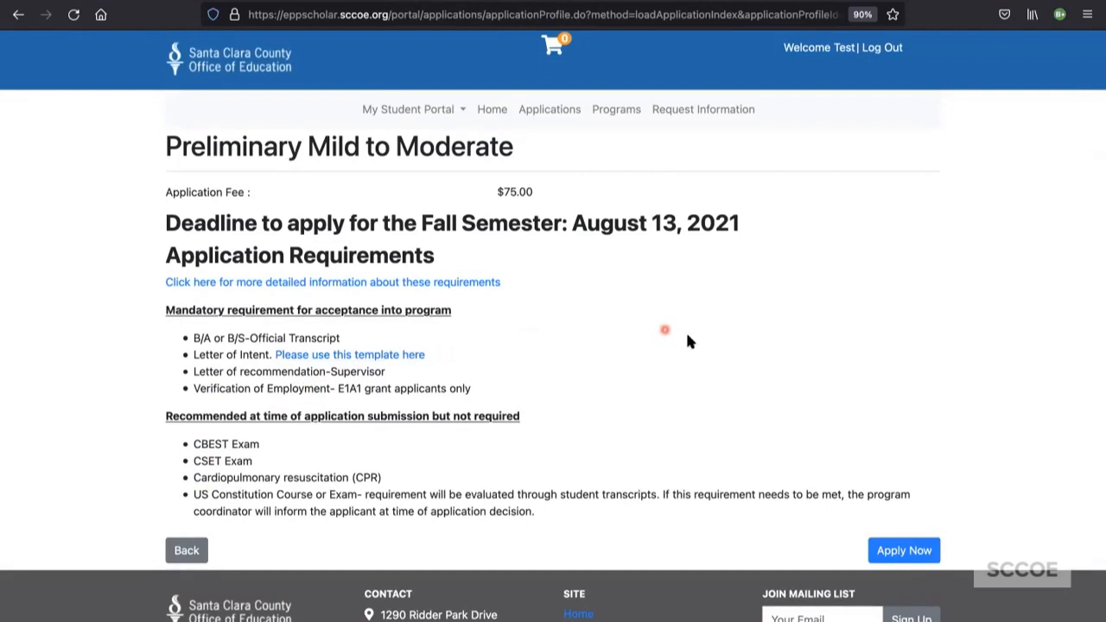
mouse_move(925, 399)
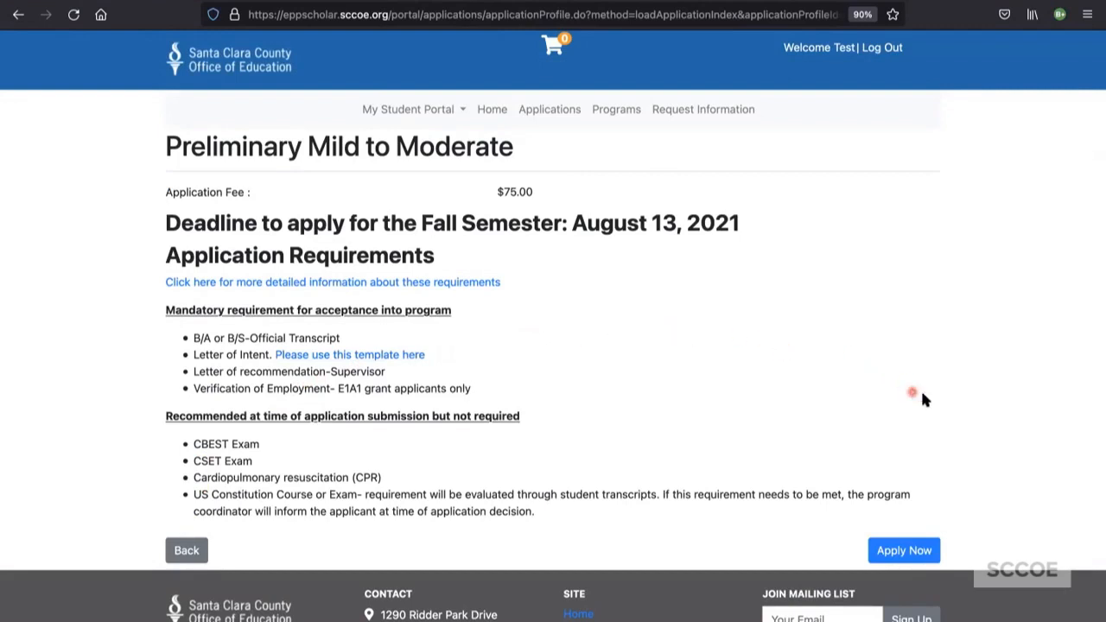
mouse_move(955, 462)
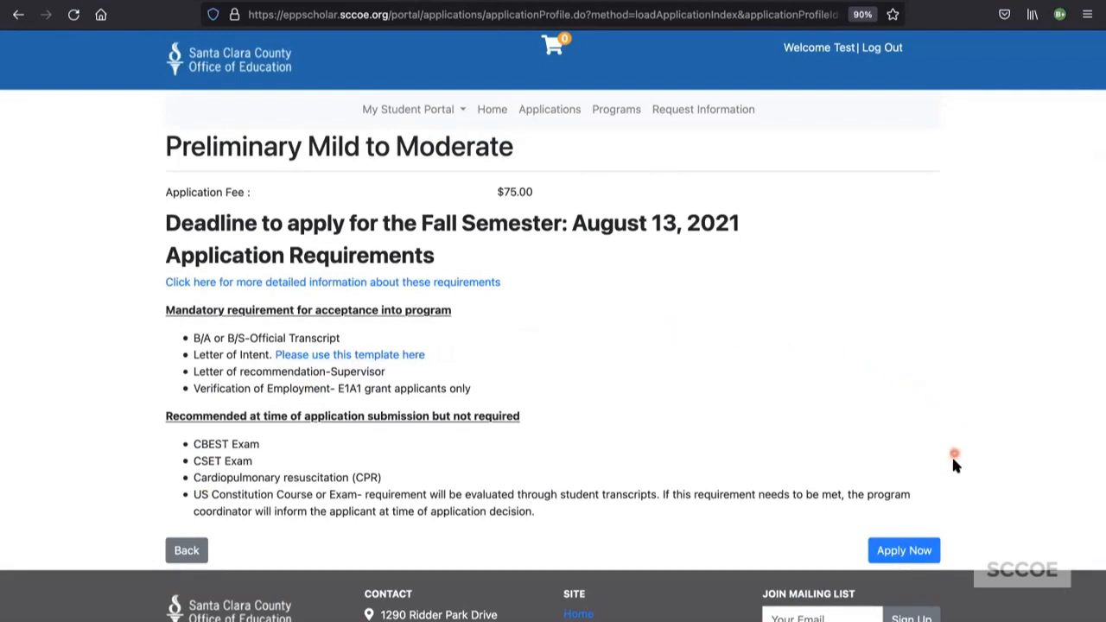
mouse_move(729, 417)
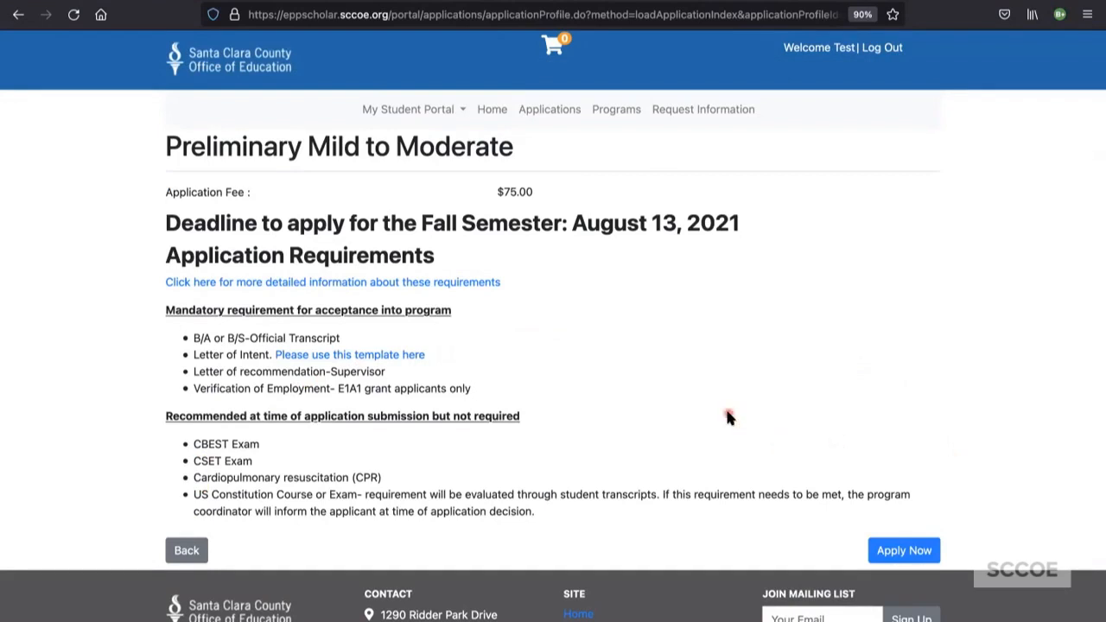
mouse_move(925, 150)
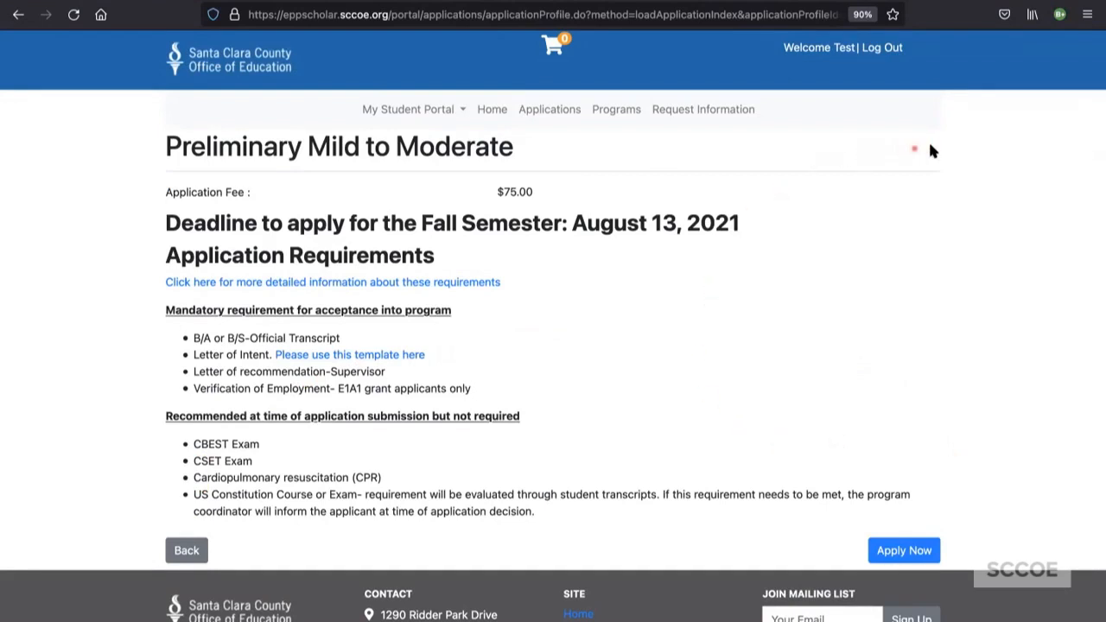
mouse_move(1034, 180)
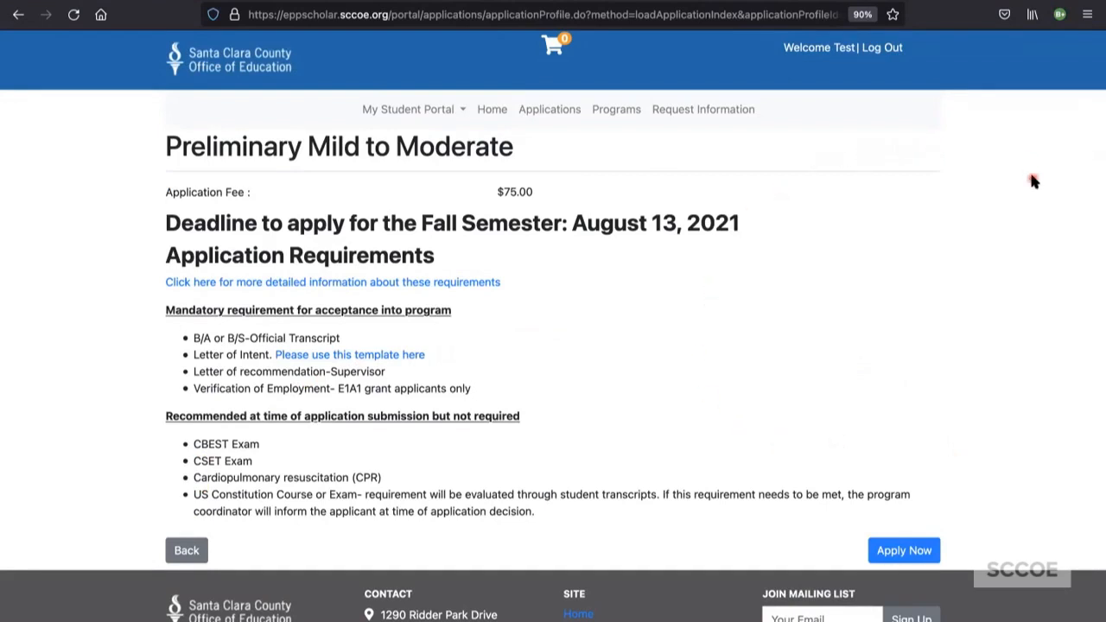
mouse_move(516, 309)
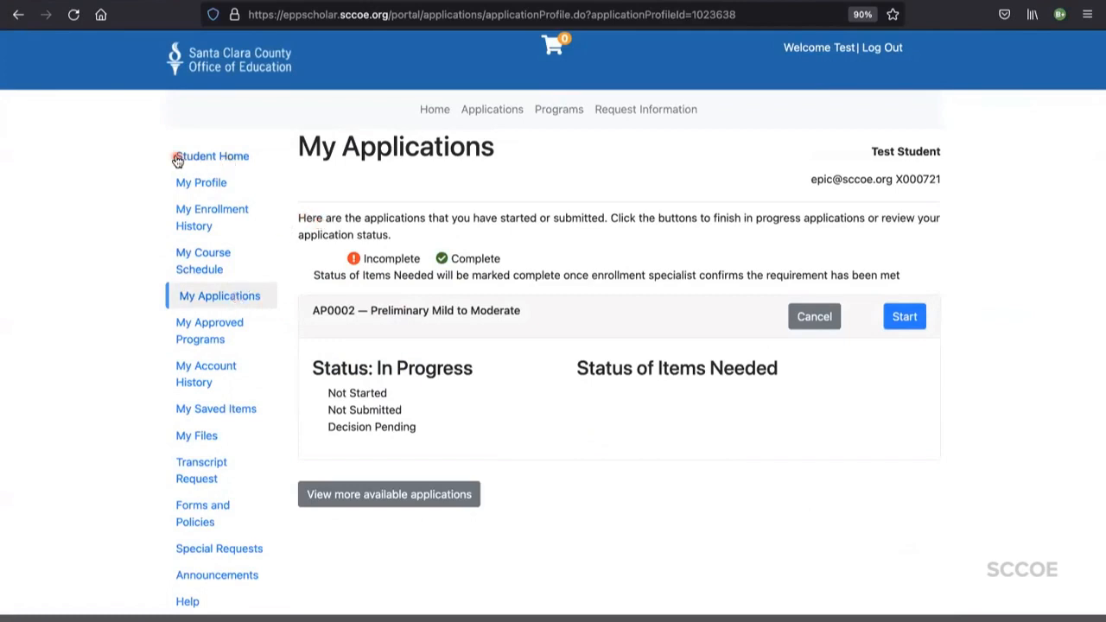
mouse_move(227, 302)
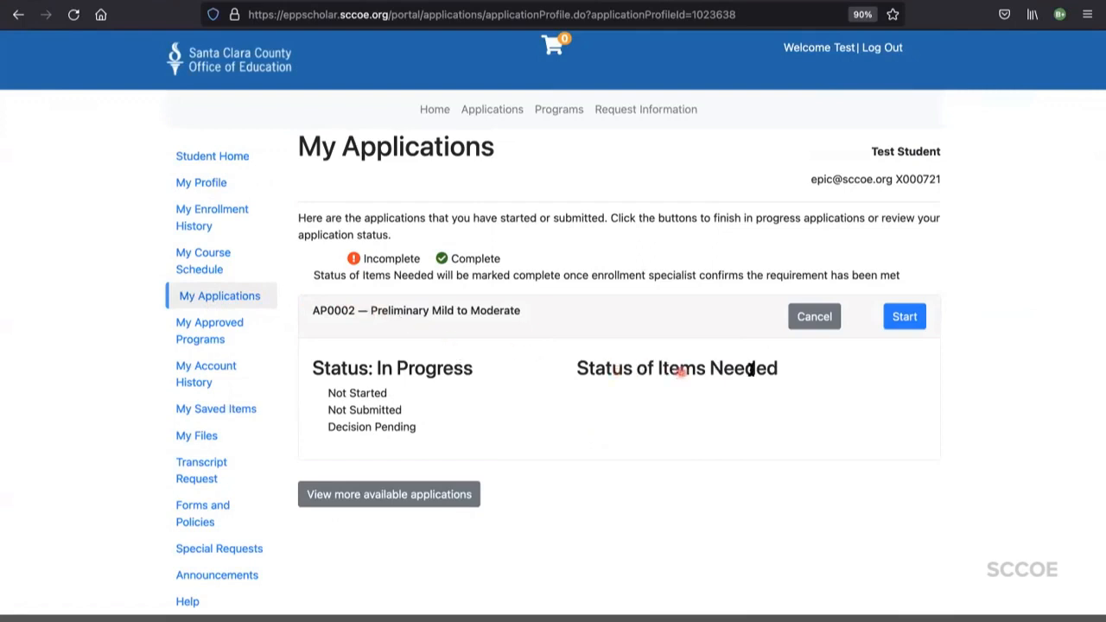
mouse_move(810, 366)
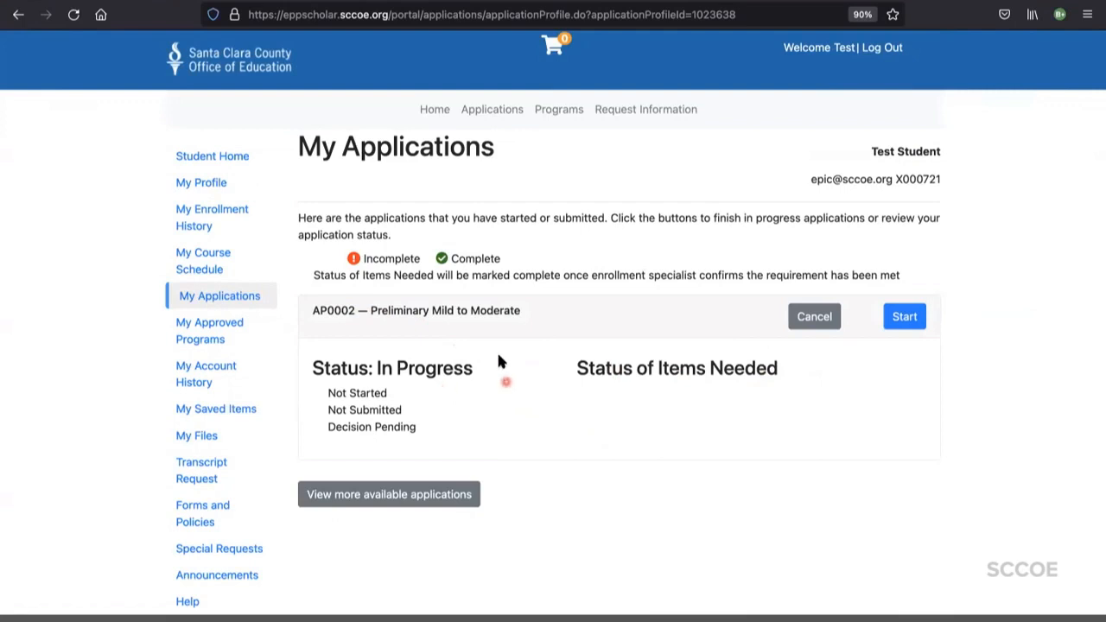
mouse_move(899, 361)
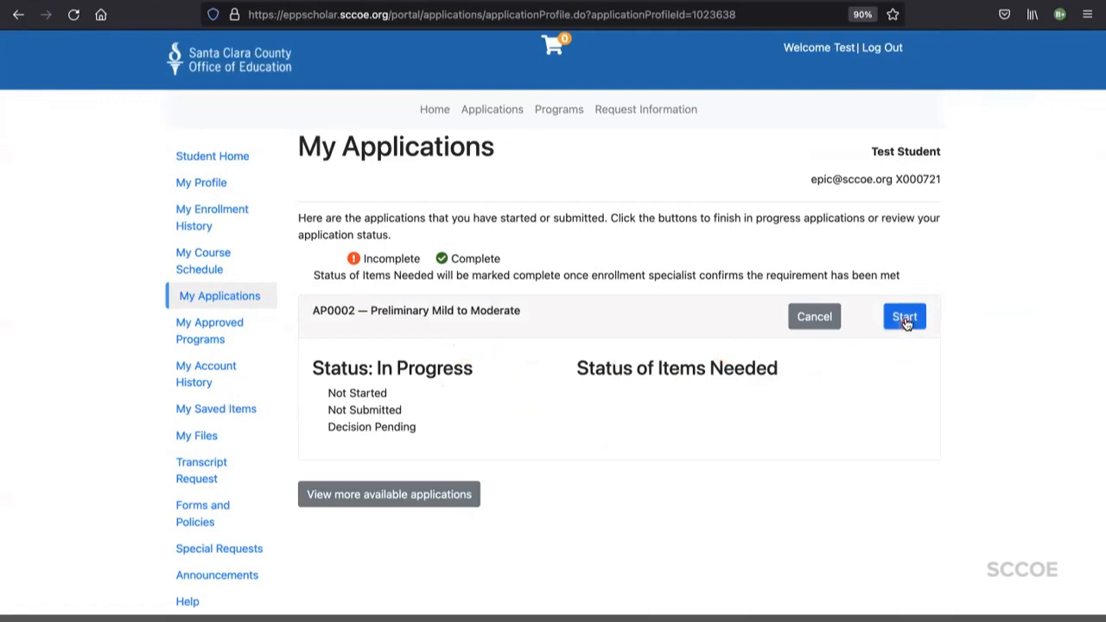
Start the Preliminary Mild to Moderate application and scroll through its requirements
click(904, 317)
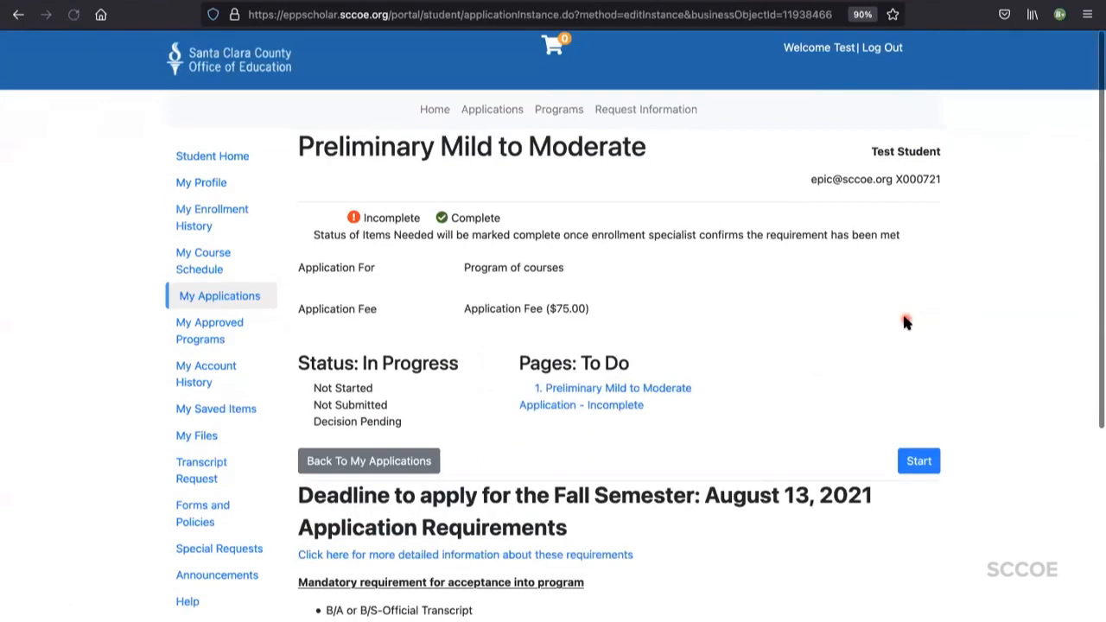
scroll(down, 3)
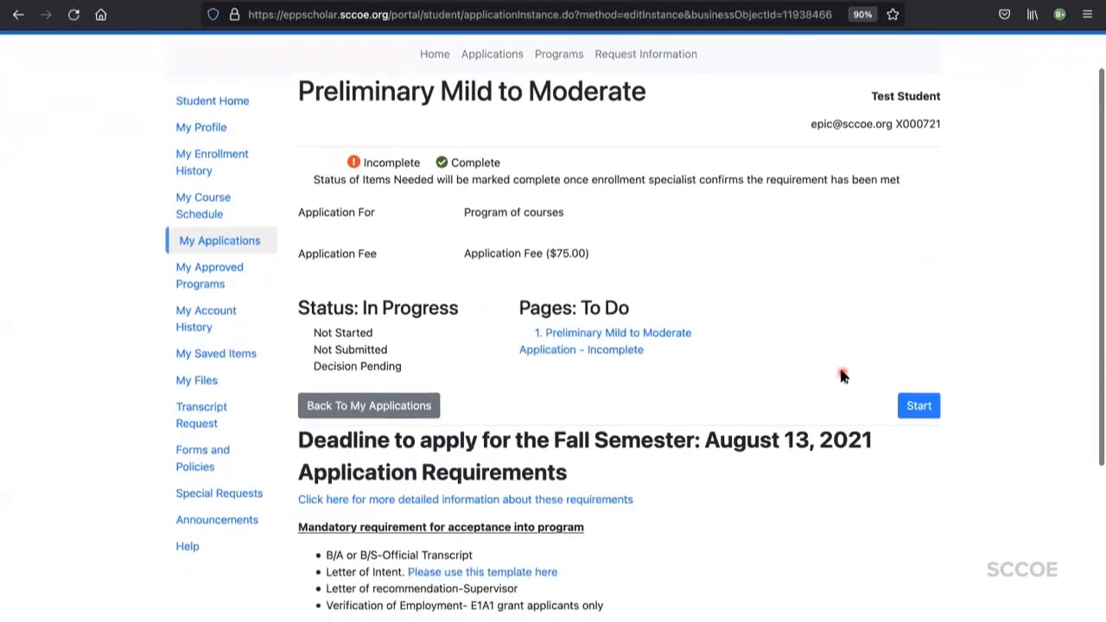
scroll(down, 3)
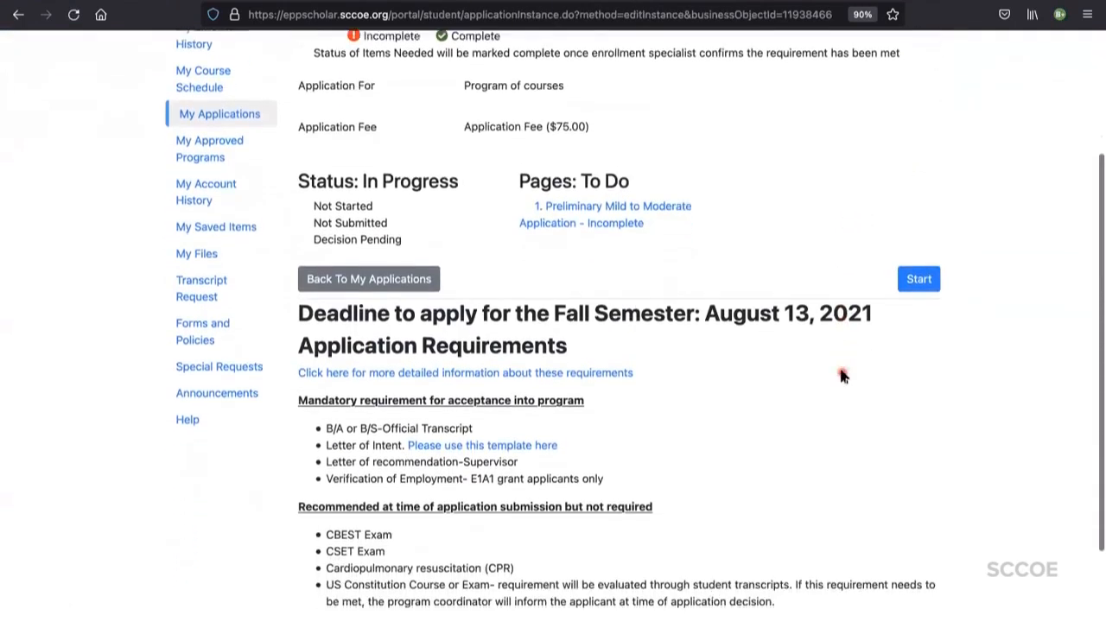
Begin the application form with Fall 2021 as start term, then scroll down to File Upload
click(918, 279)
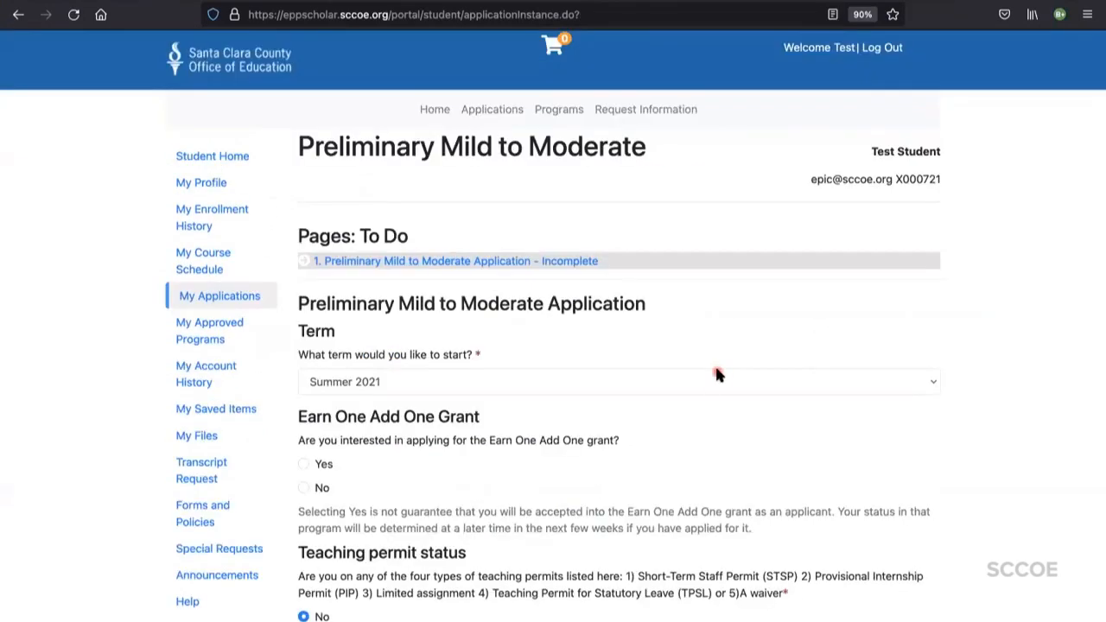
click(619, 381)
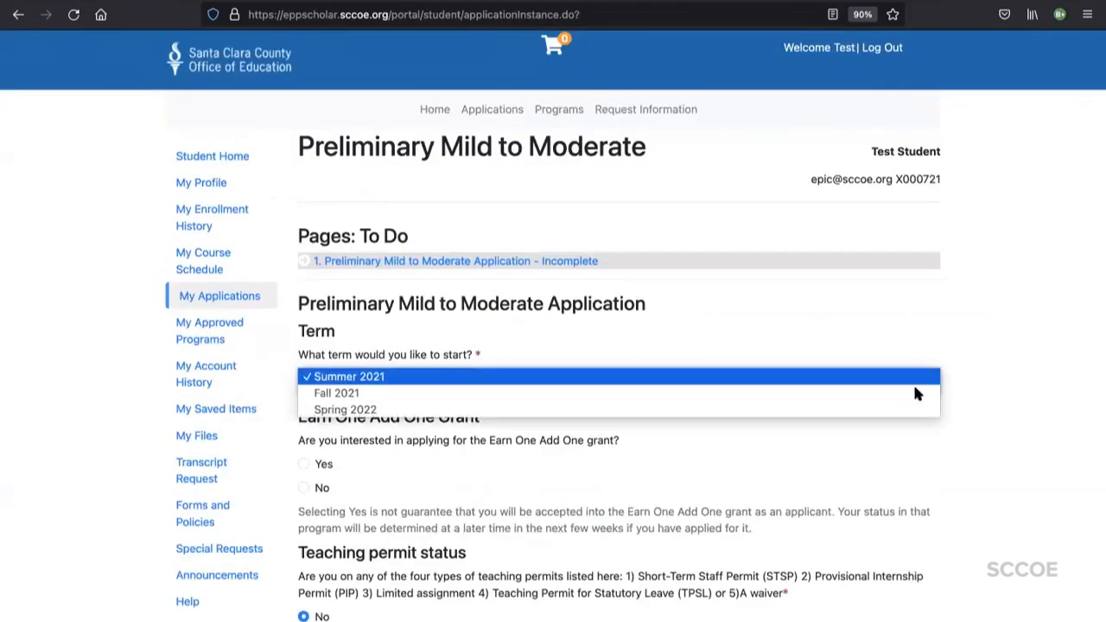
click(336, 393)
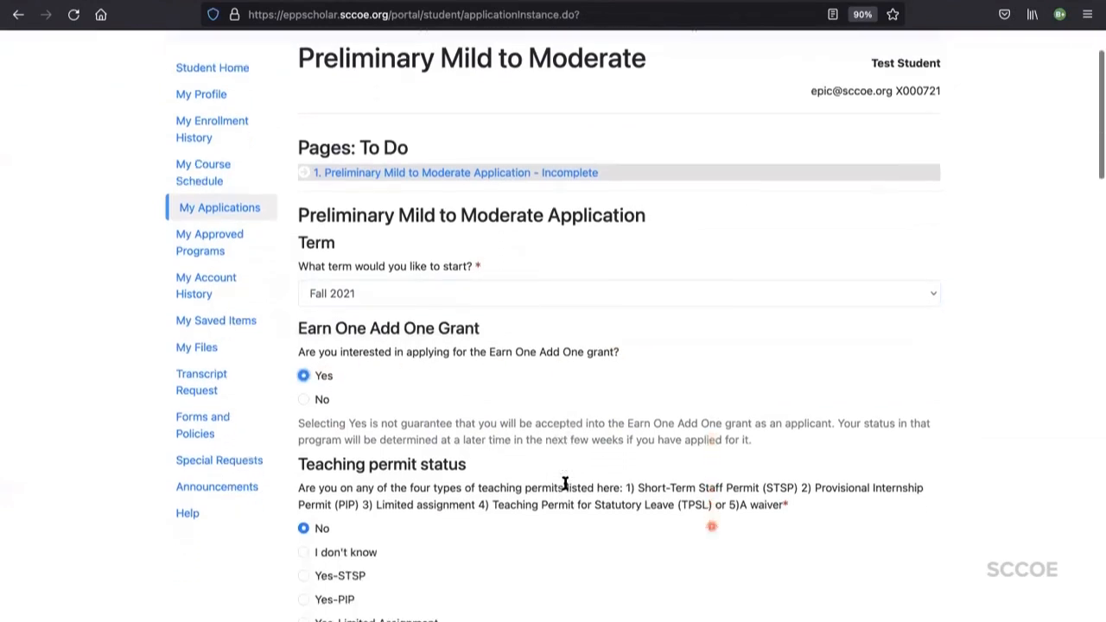
scroll(down, 3)
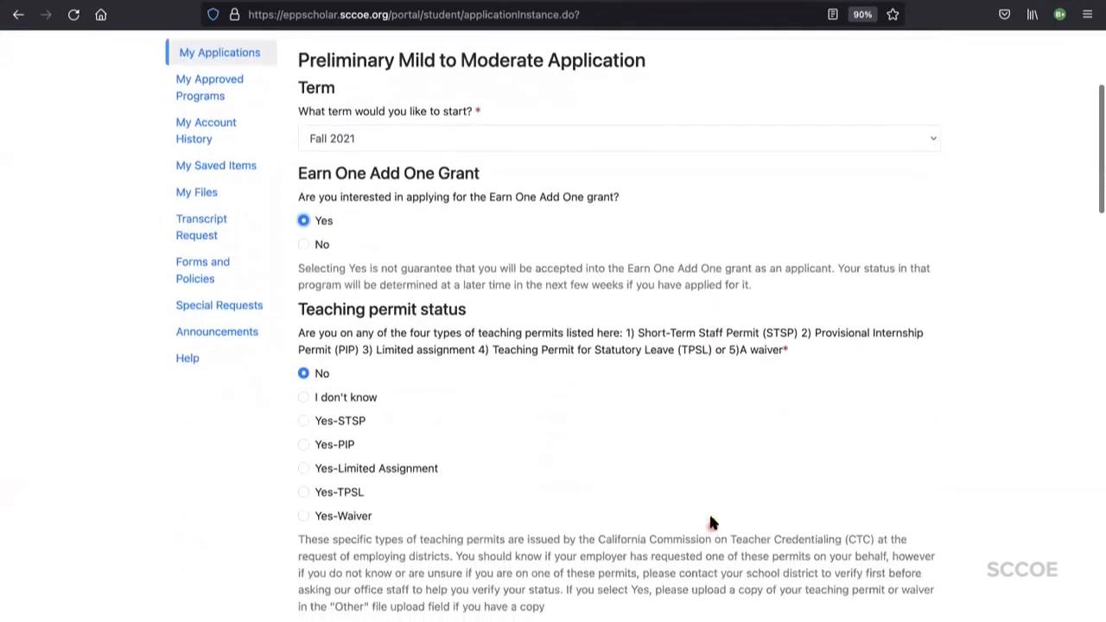
scroll(down, 3)
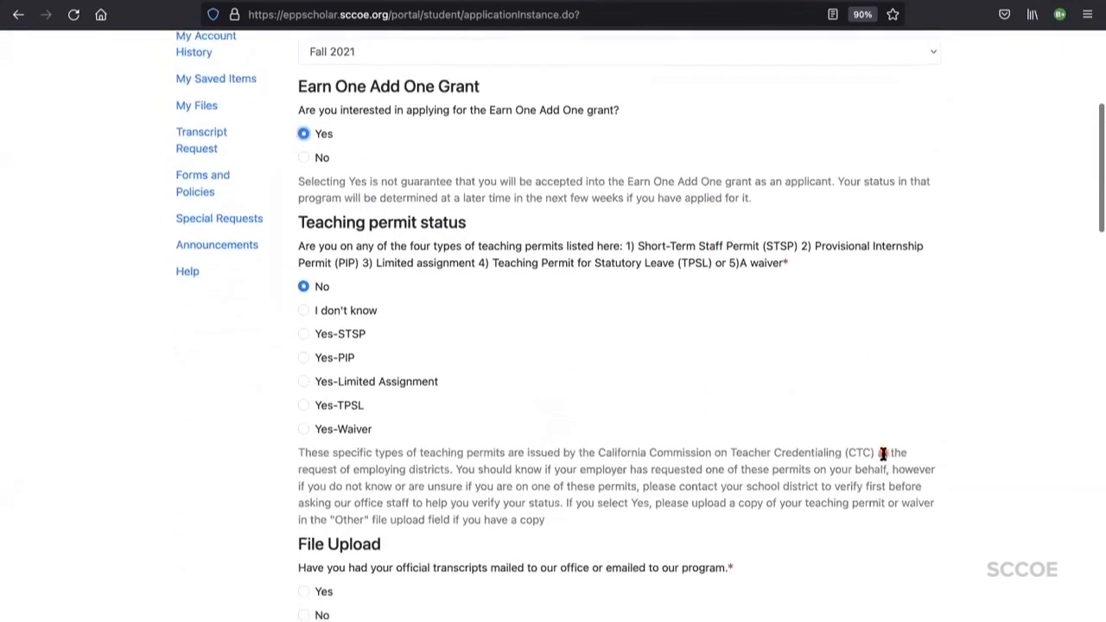
scroll(down, 3)
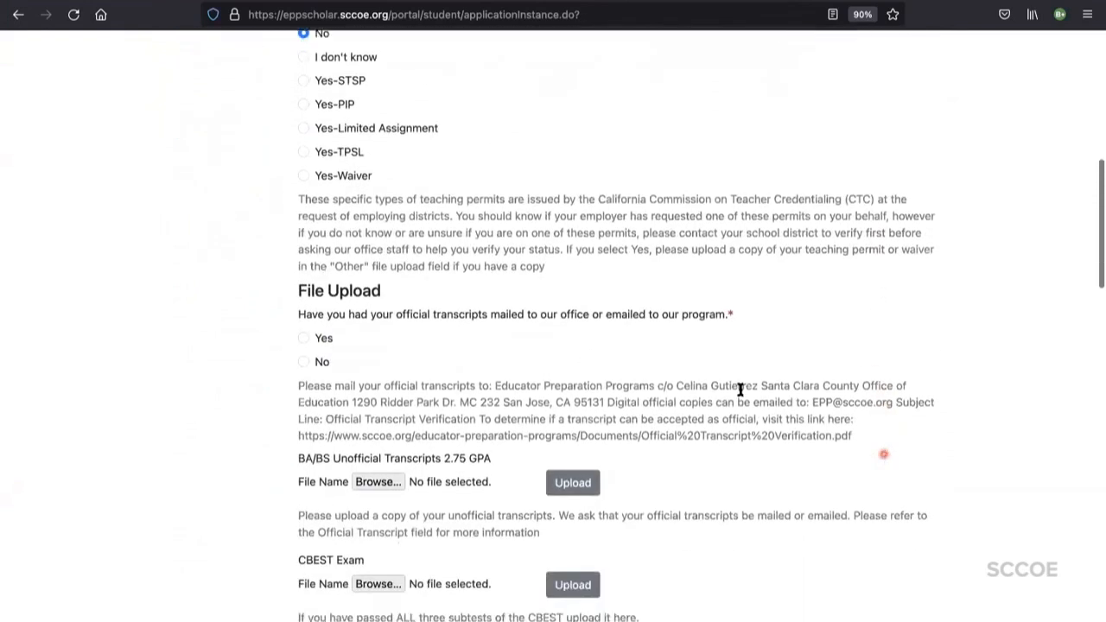
Answer Yes to official transcripts sent and scroll through the empty upload fields
click(304, 338)
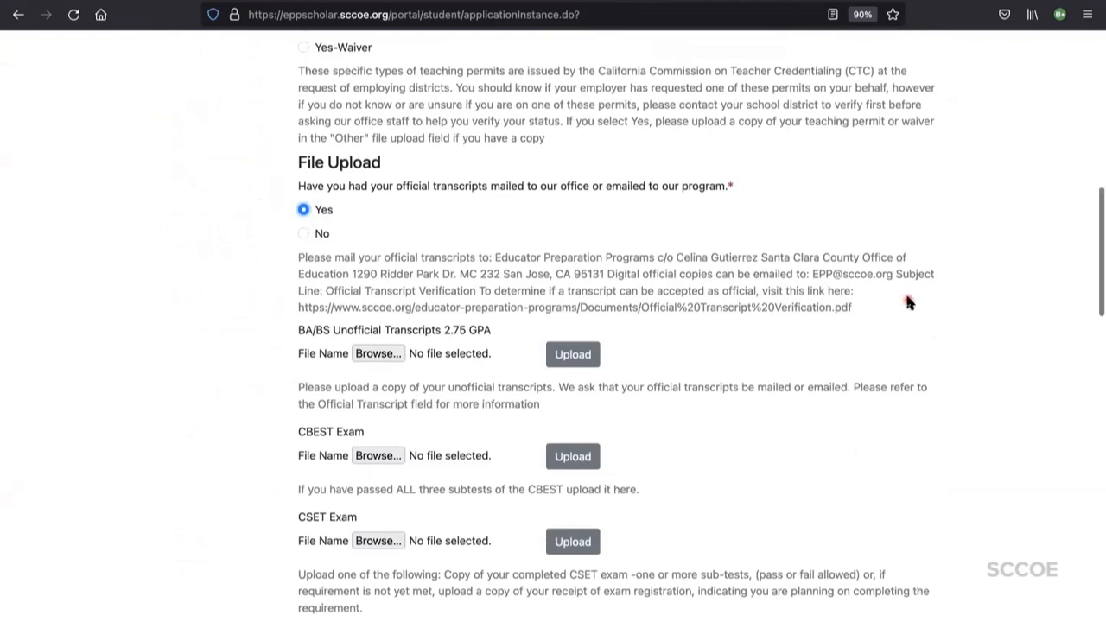
scroll(down, 3)
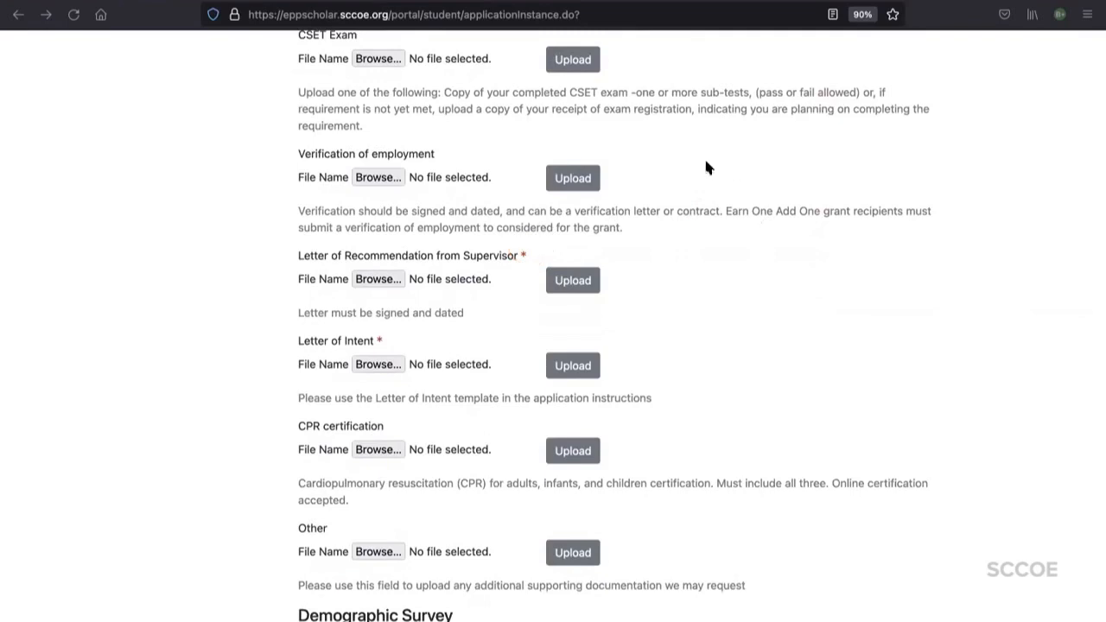
mouse_move(711, 177)
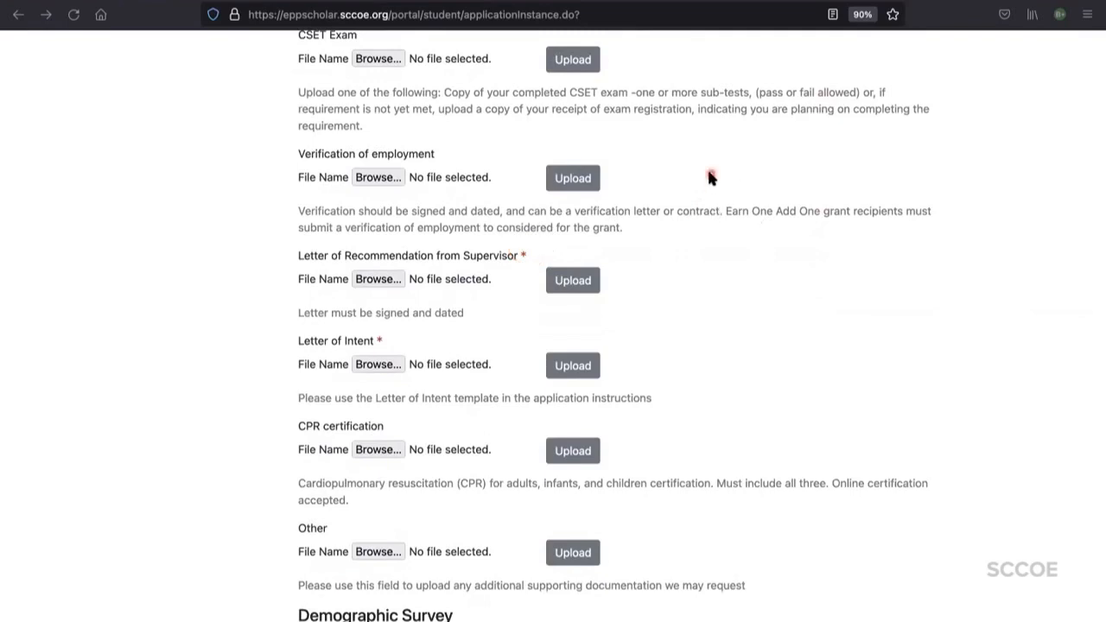
scroll(down, 3)
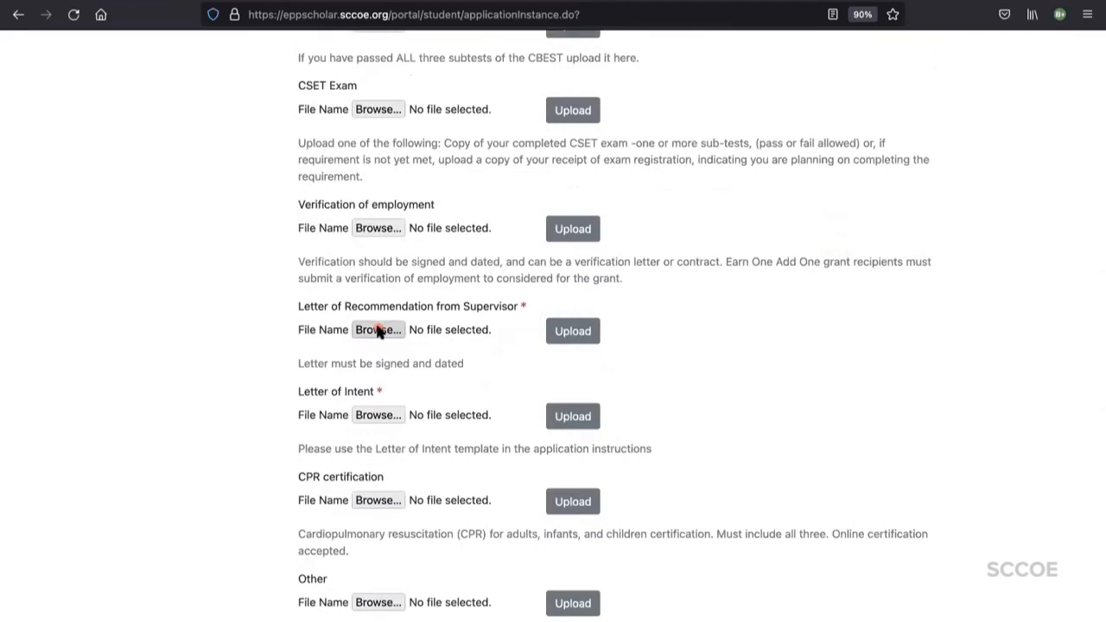
mouse_move(406, 346)
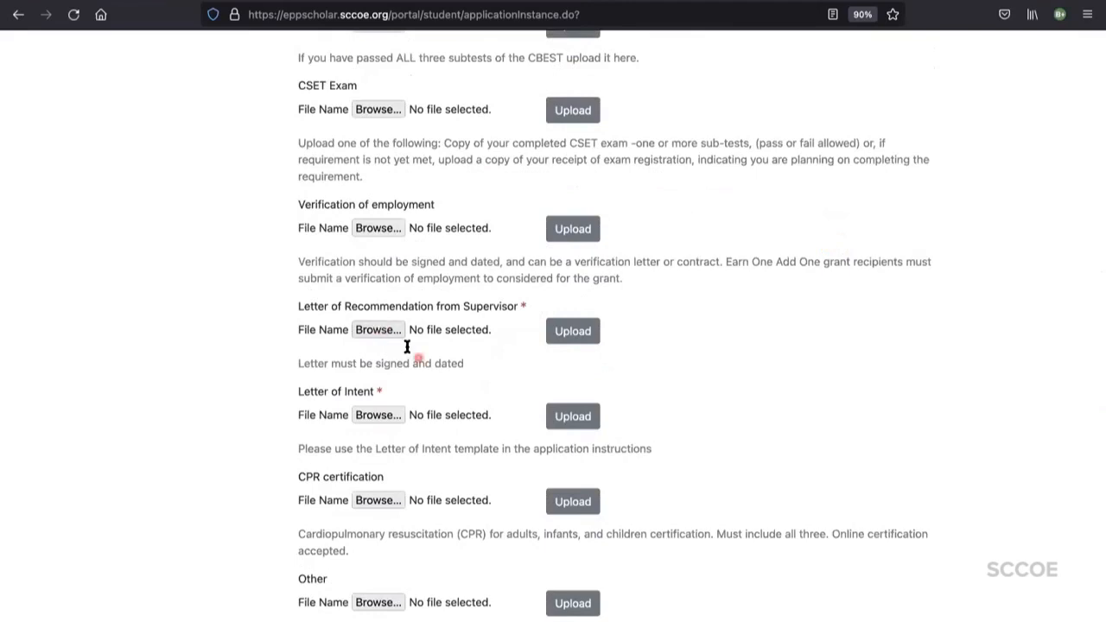
Browse to Test Documents, choose TestDoc1 copy 2.pdf, and upload it as the supervisor letter
click(378, 329)
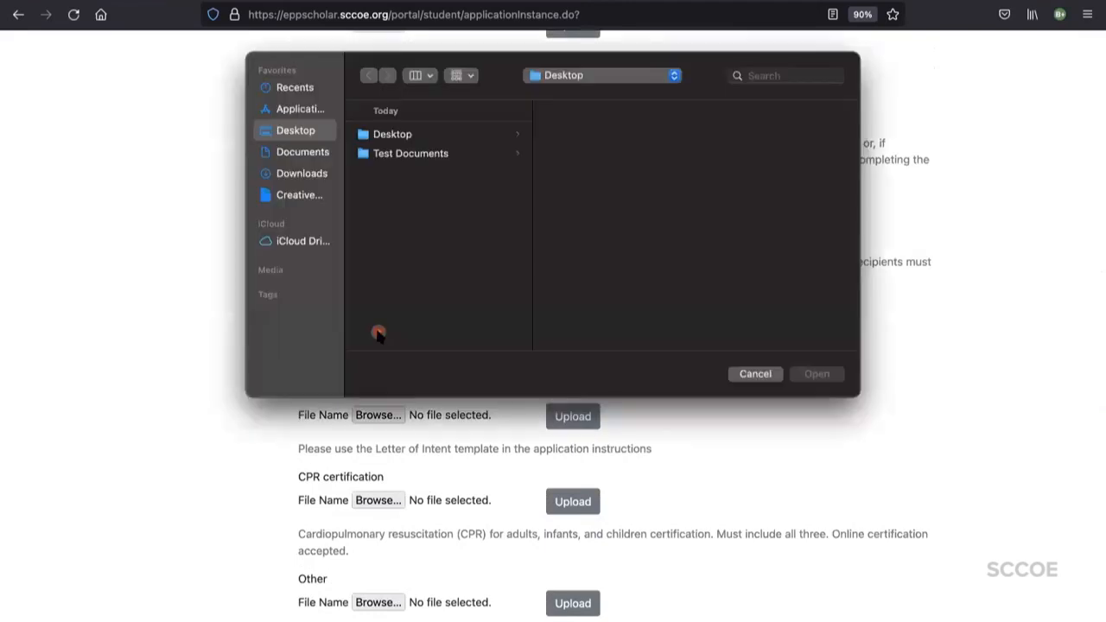
click(409, 153)
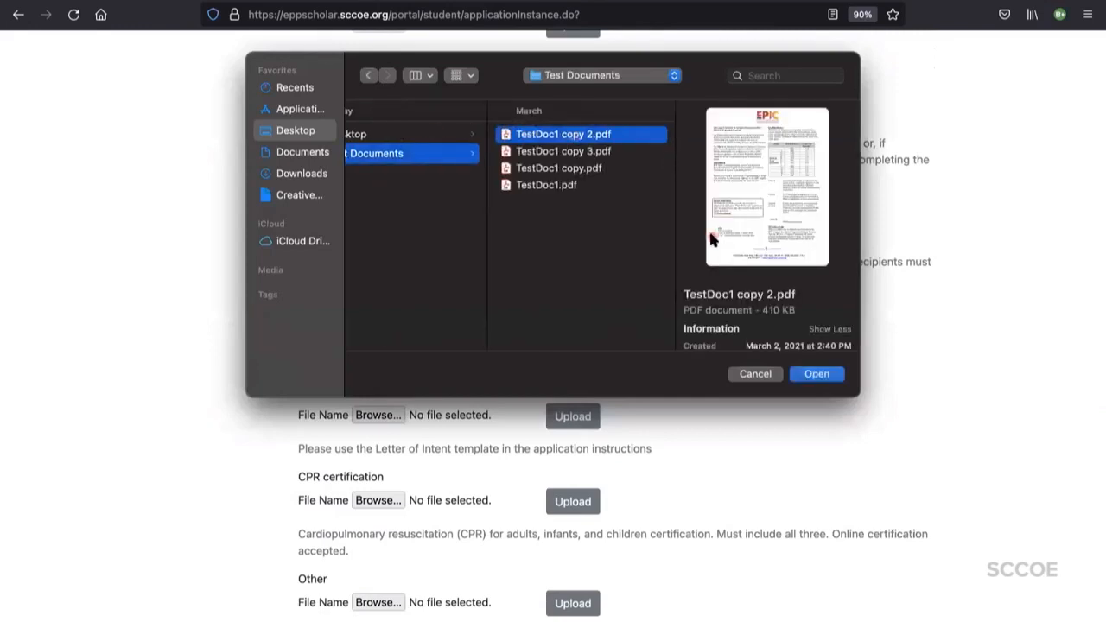
click(816, 373)
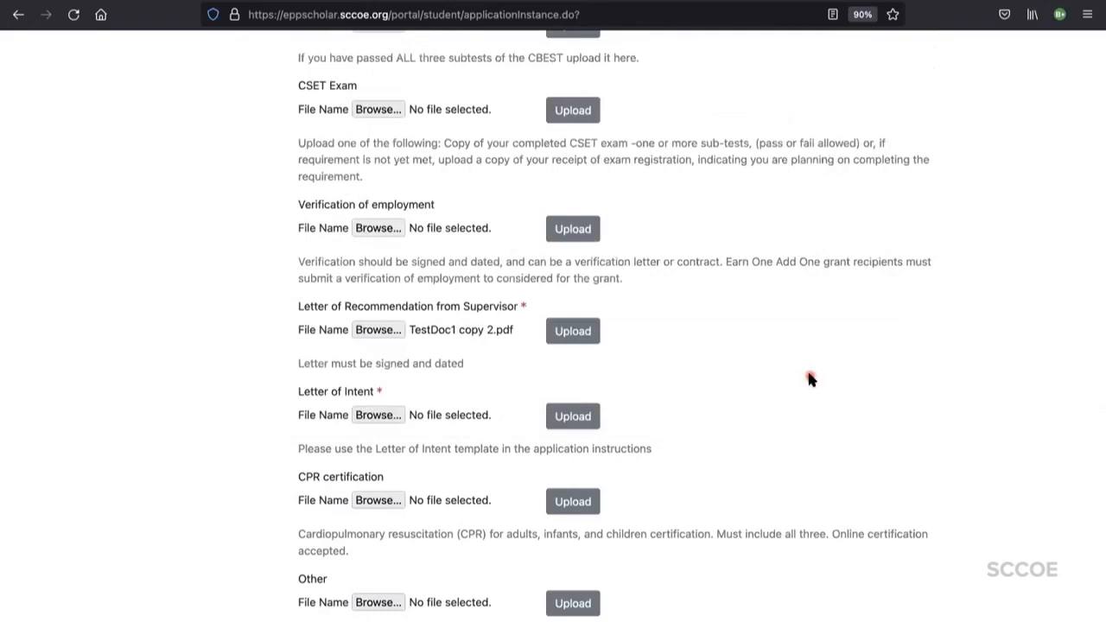
mouse_move(572, 331)
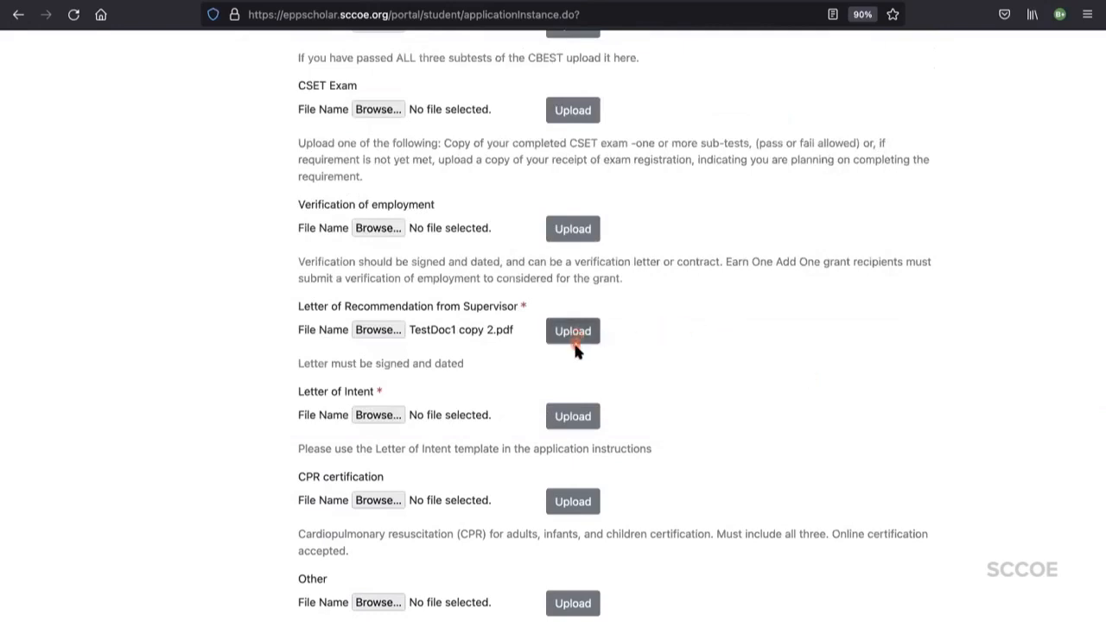
click(572, 331)
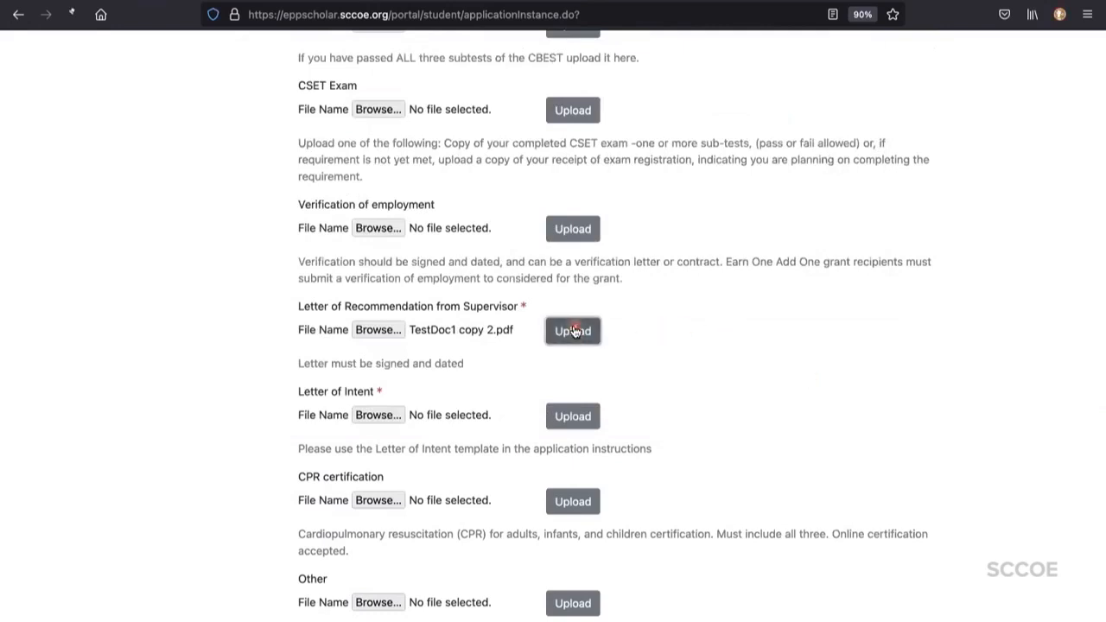
click(572, 330)
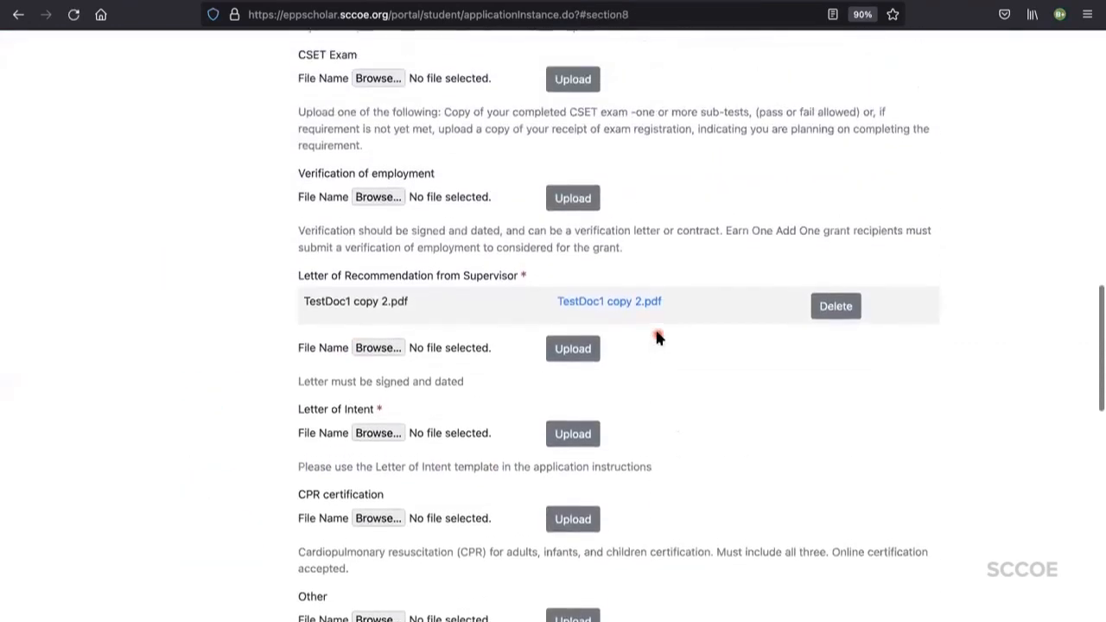
mouse_move(687, 257)
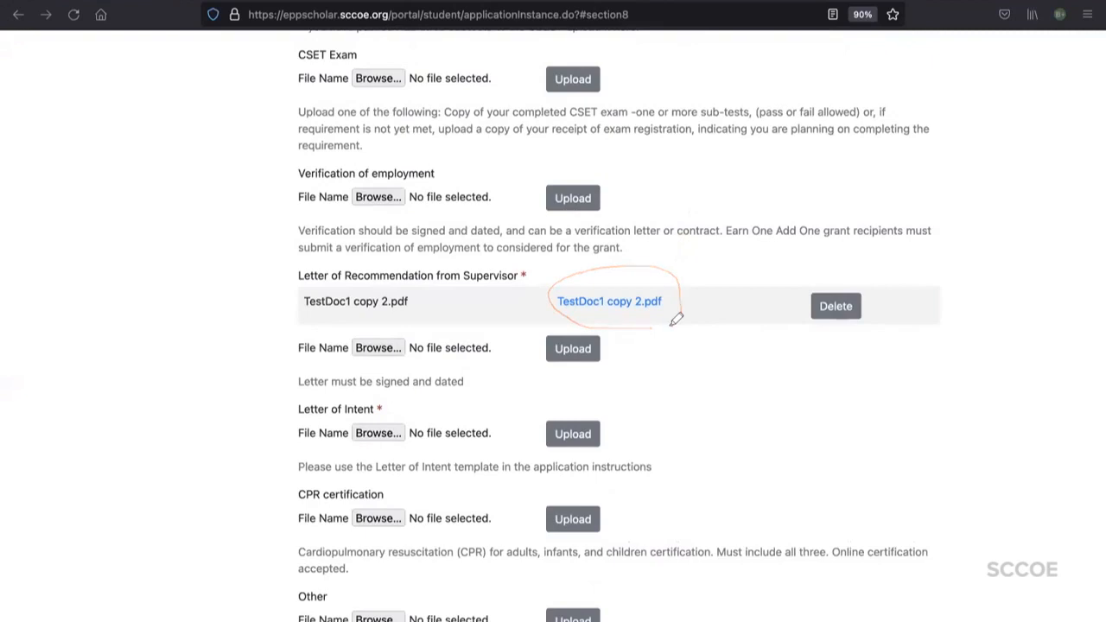
scroll(down, 3)
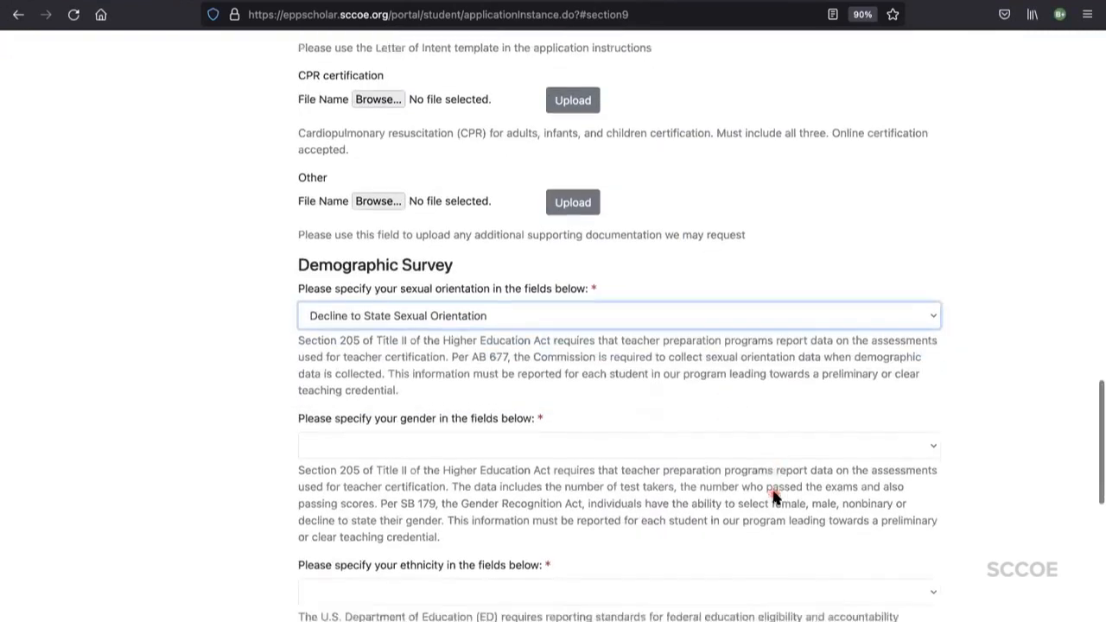
click(618, 445)
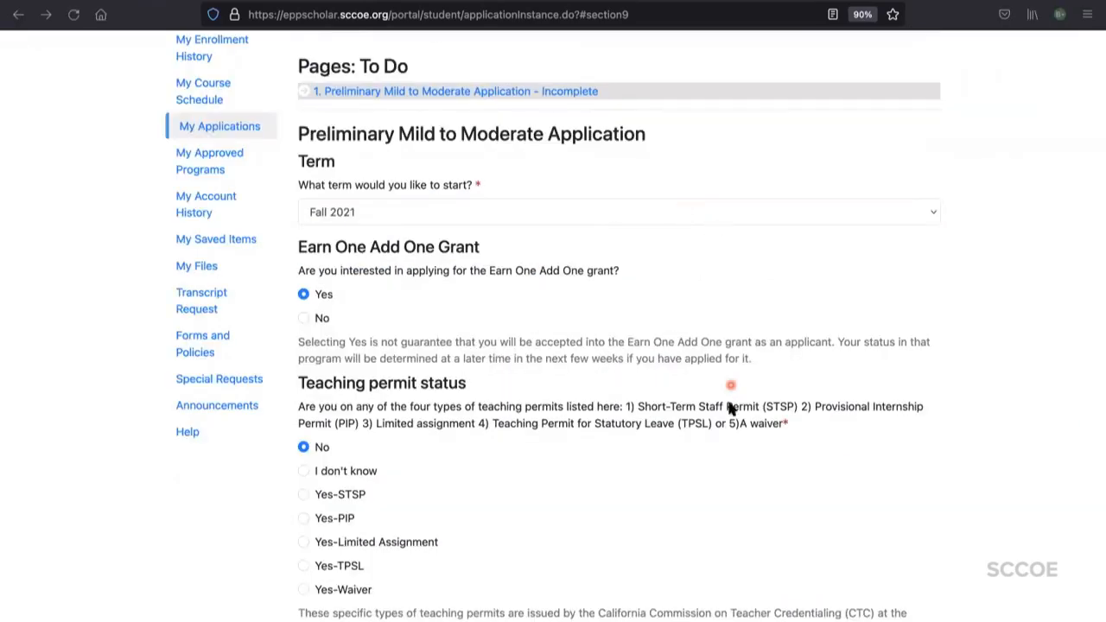
scroll(down, 3)
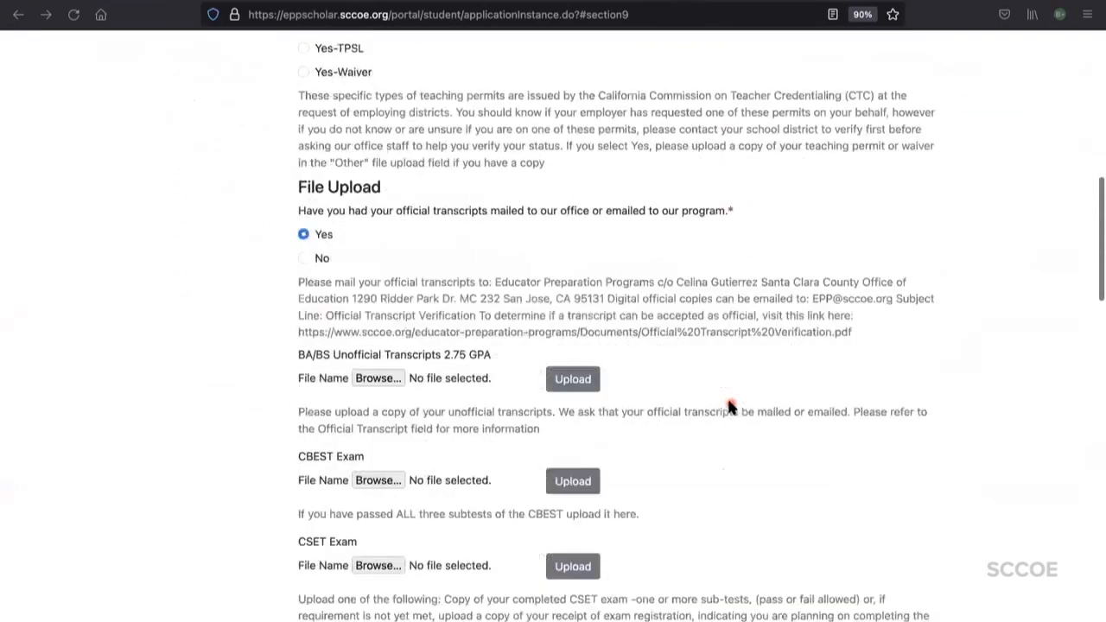
scroll(down, 3)
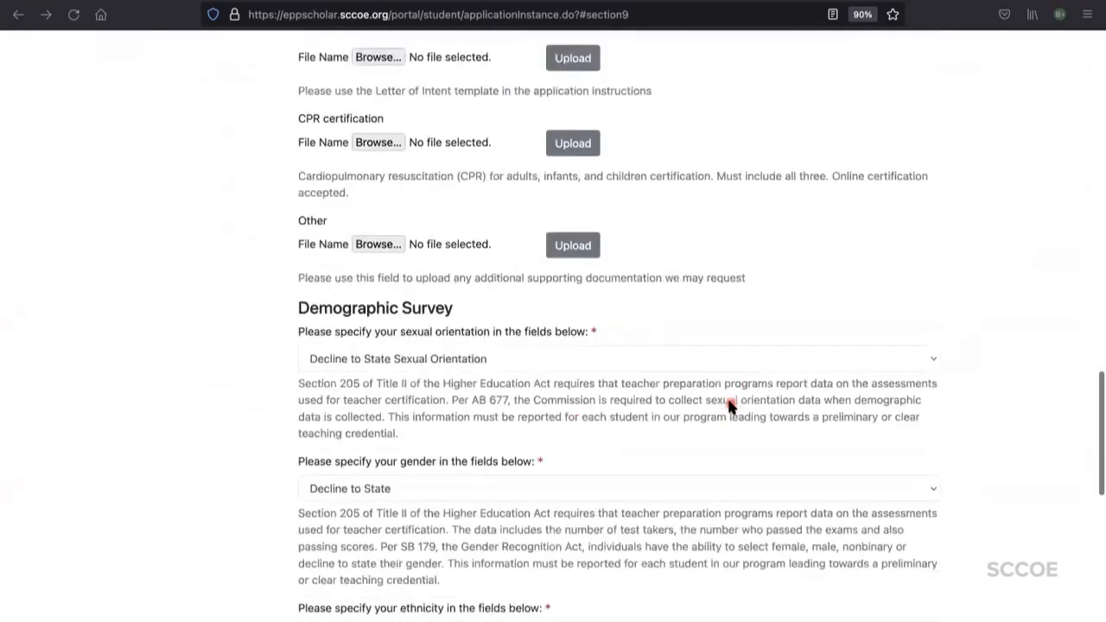
scroll(down, 3)
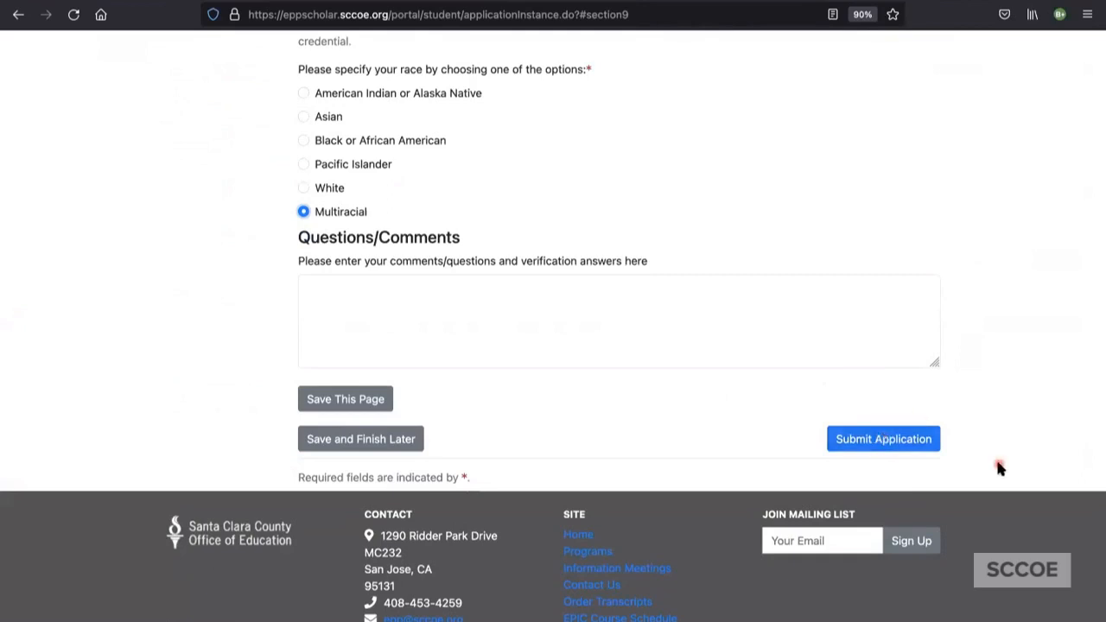
Submit the application and confirm OK, placing the $75 fee in the cart
click(883, 438)
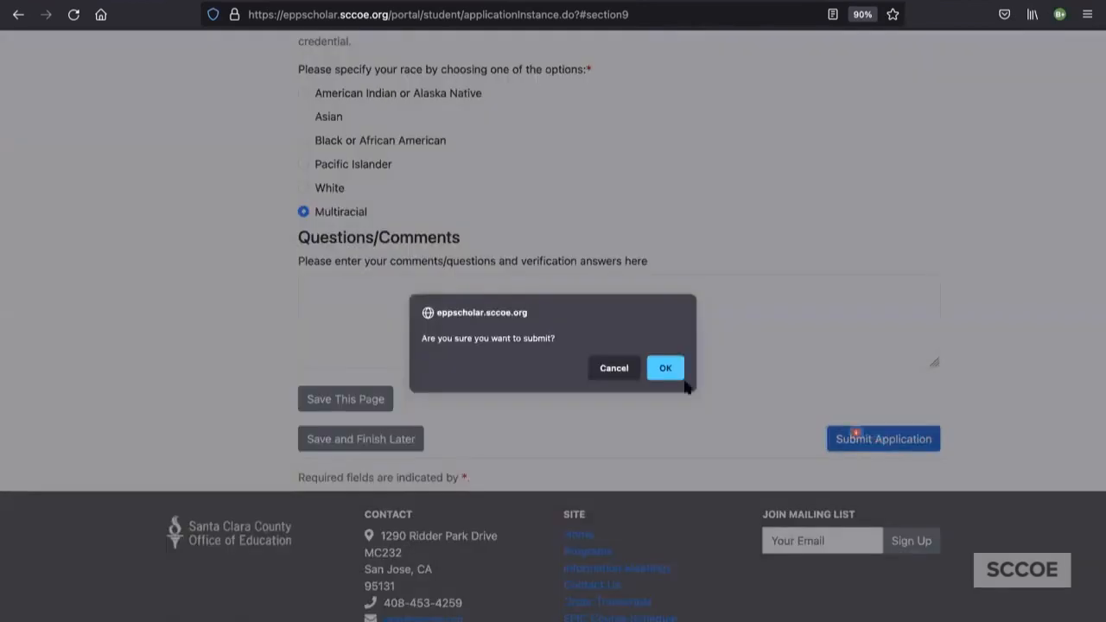
click(665, 368)
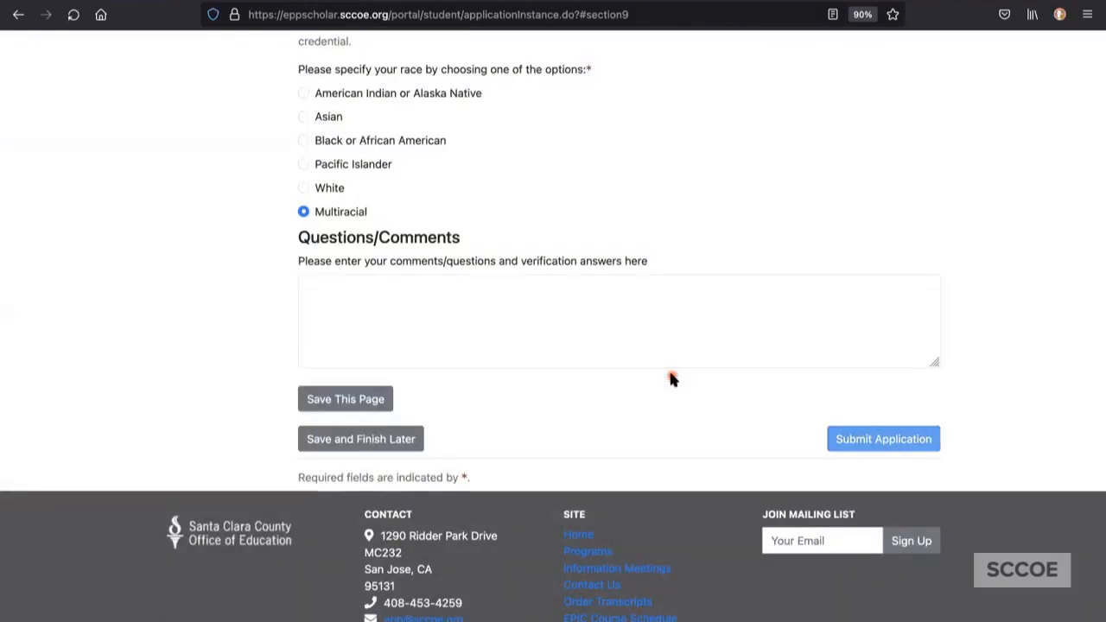
click(345, 398)
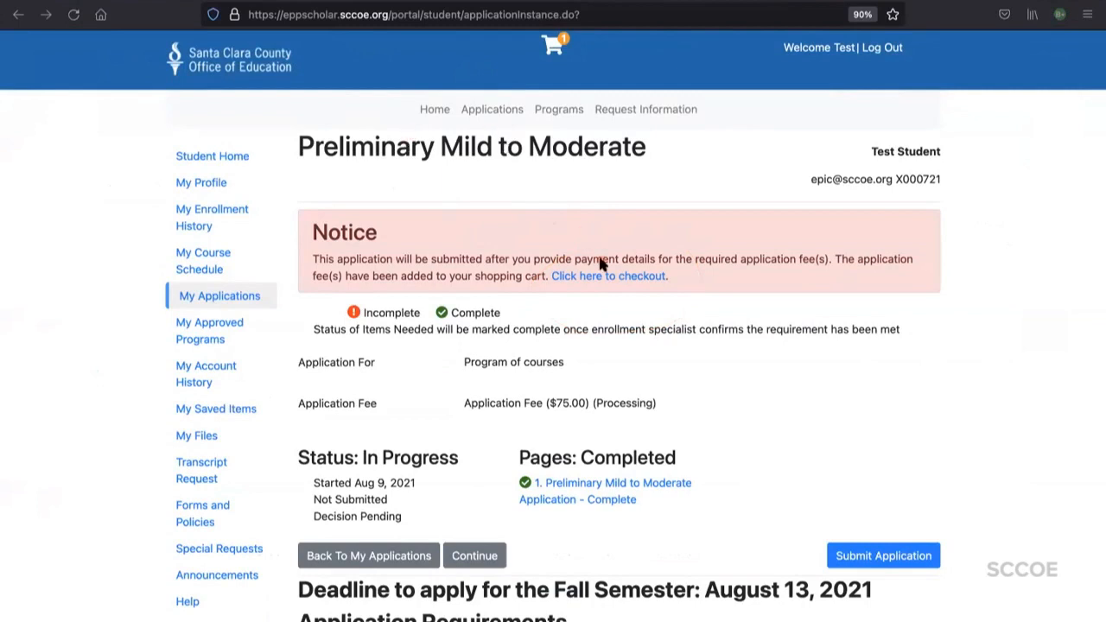
mouse_move(654, 292)
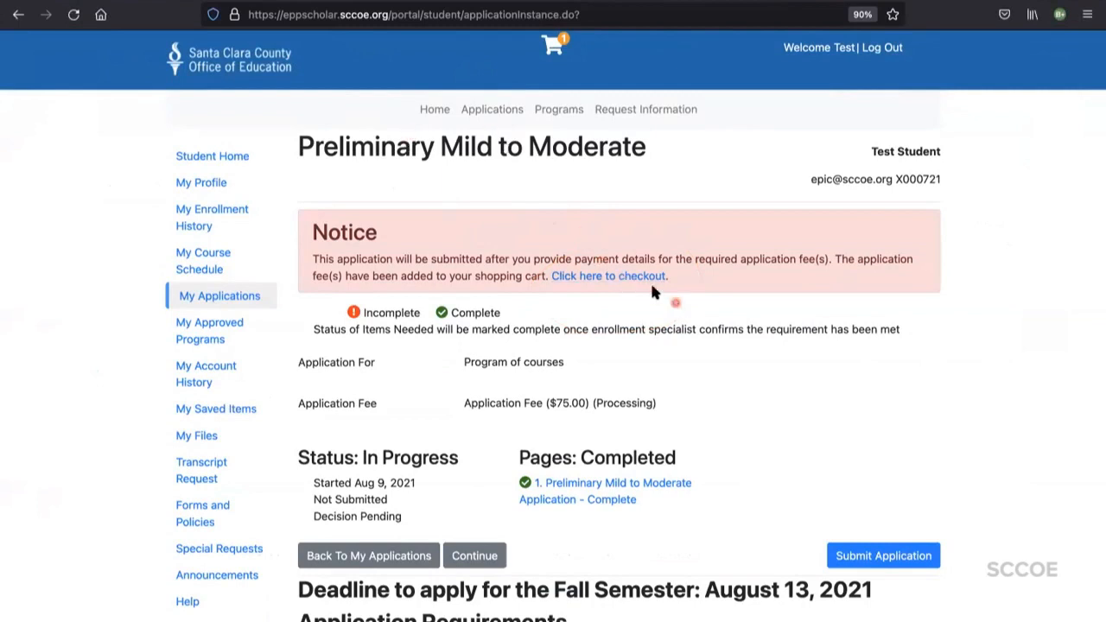
Follow the 'Click here to checkout' link in the red Notice box
click(608, 275)
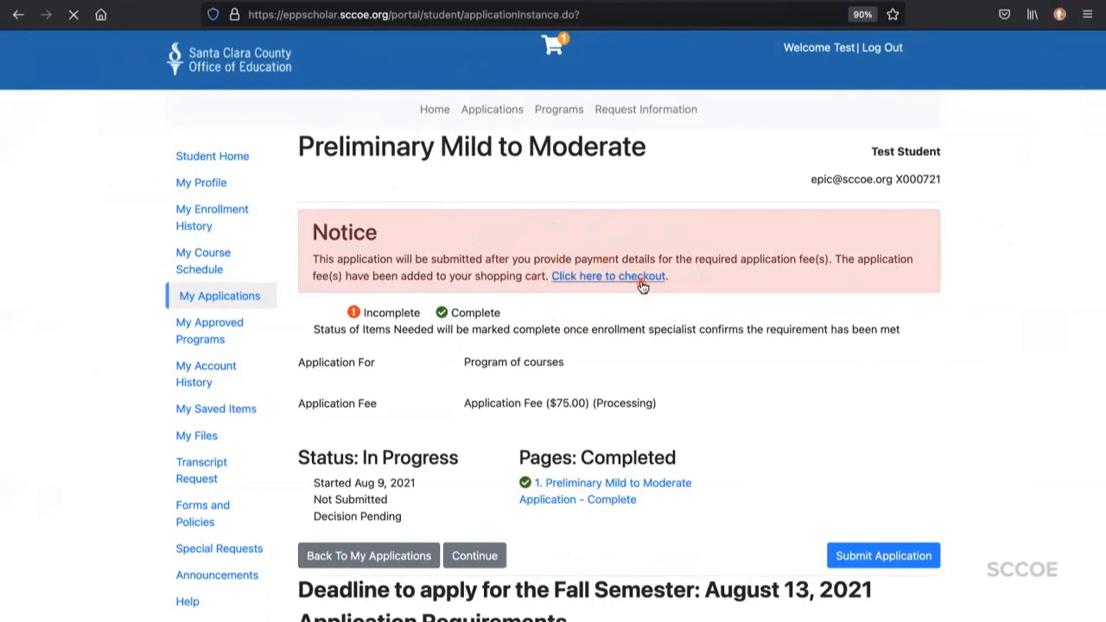
click(607, 276)
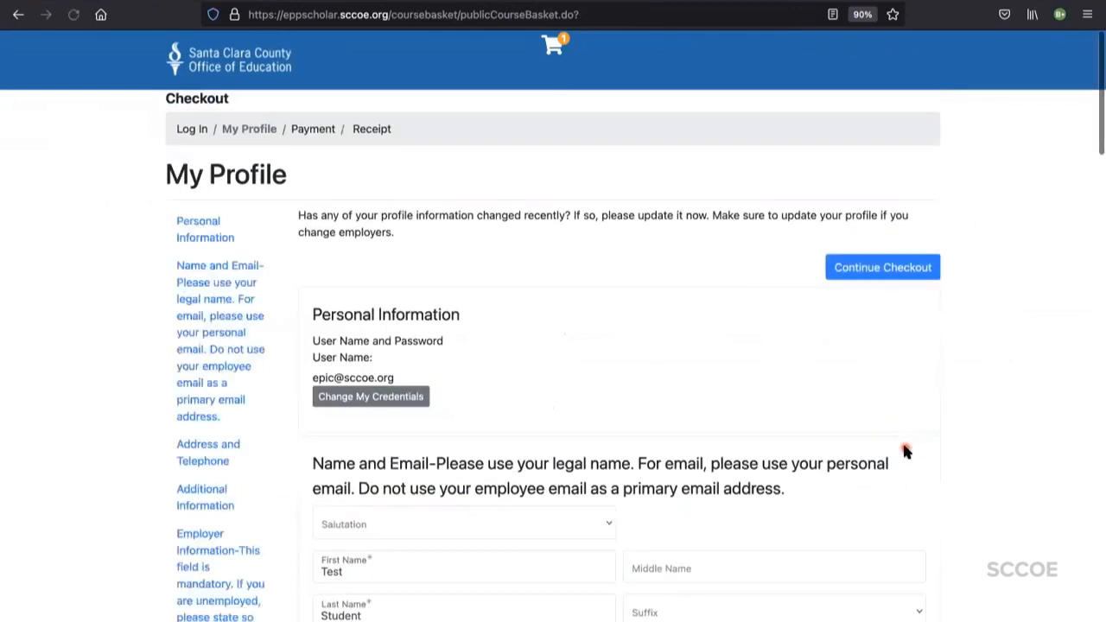
Review My Profile, satisfy the required privacy initials, and continue checkout to Payment
scroll(down, 3)
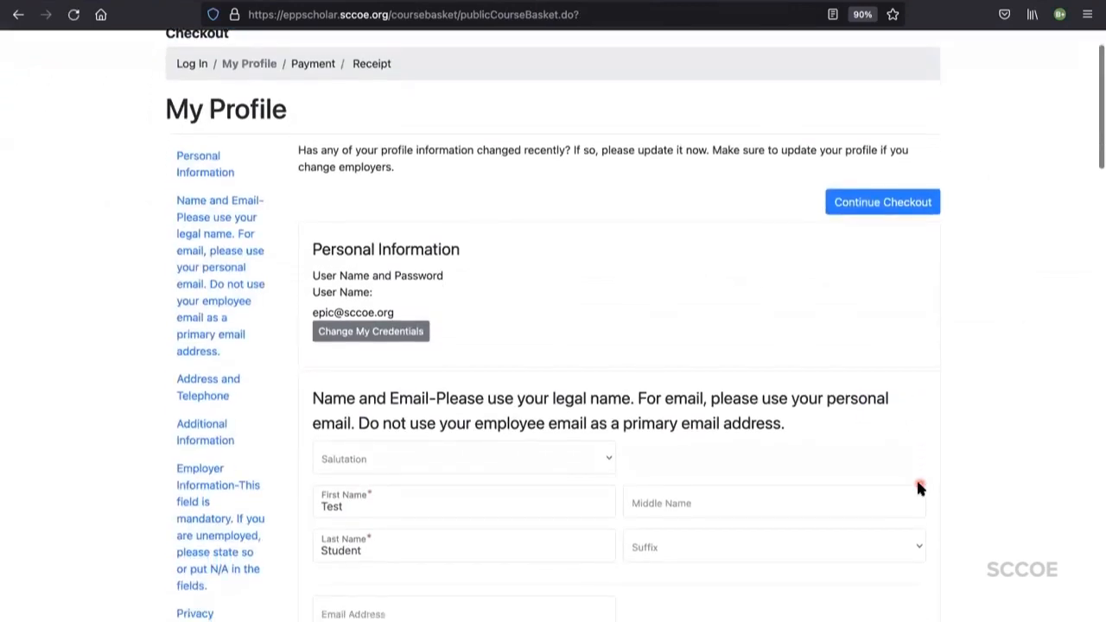
scroll(down, 3)
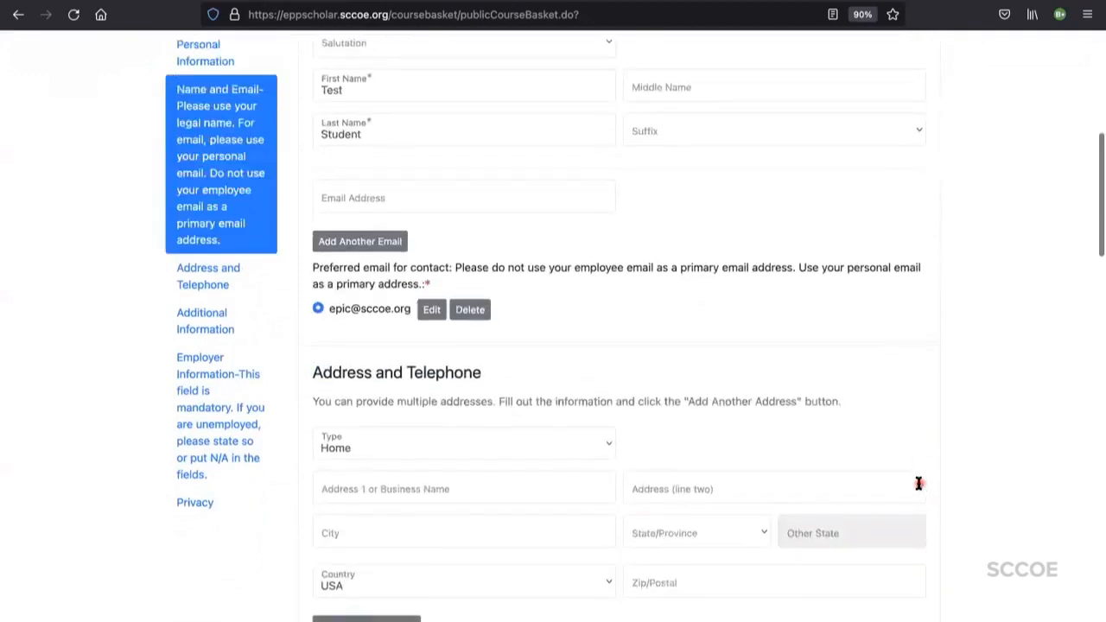
scroll(down, 3)
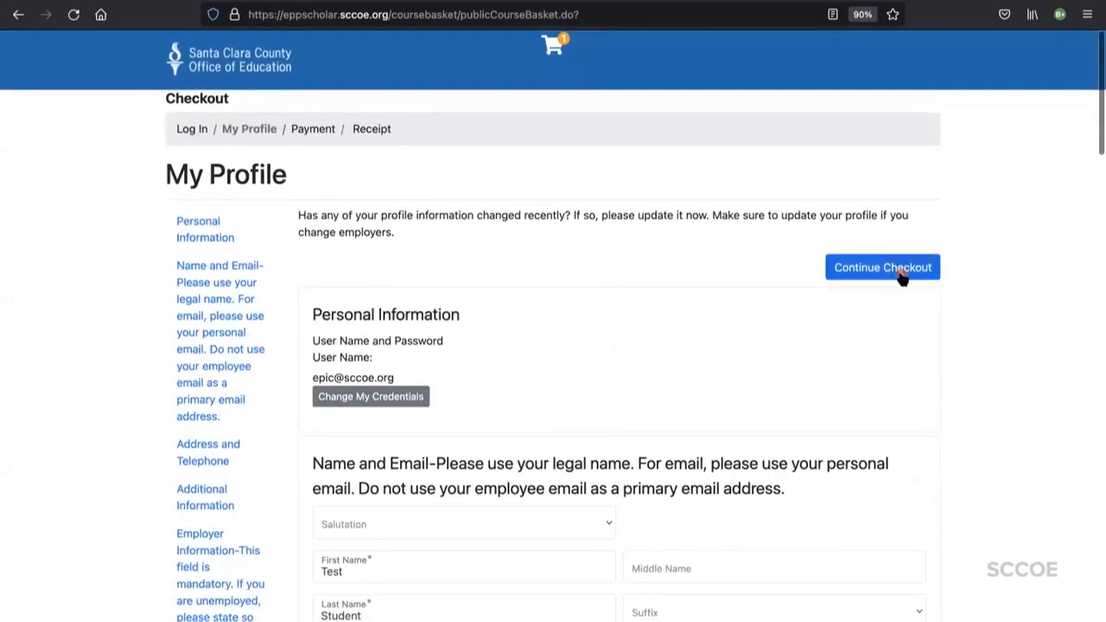
click(882, 267)
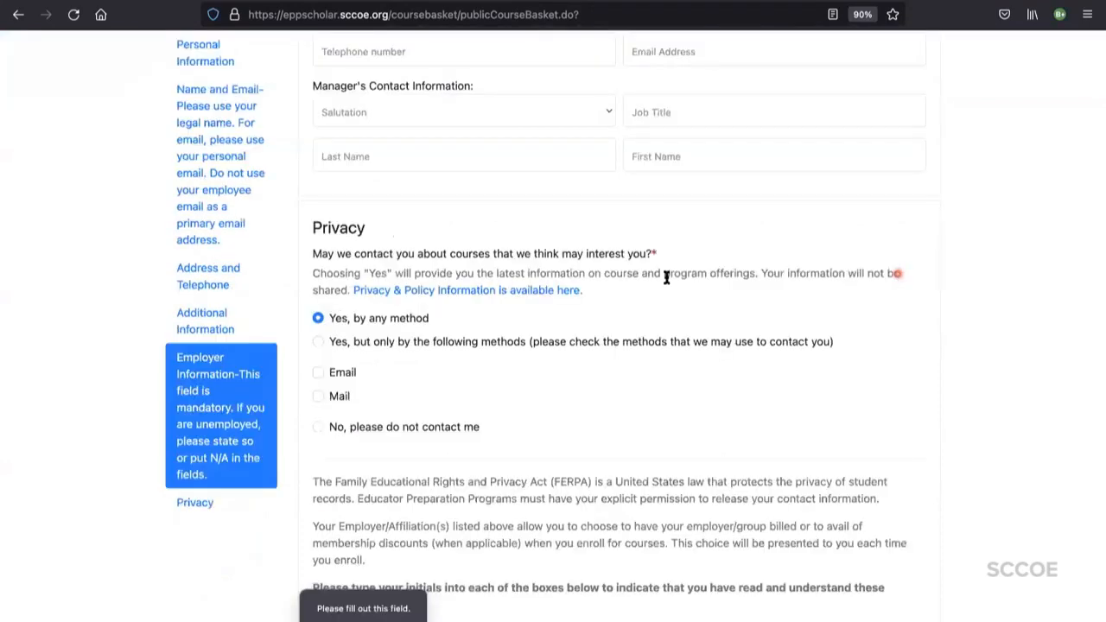
scroll(up, 3)
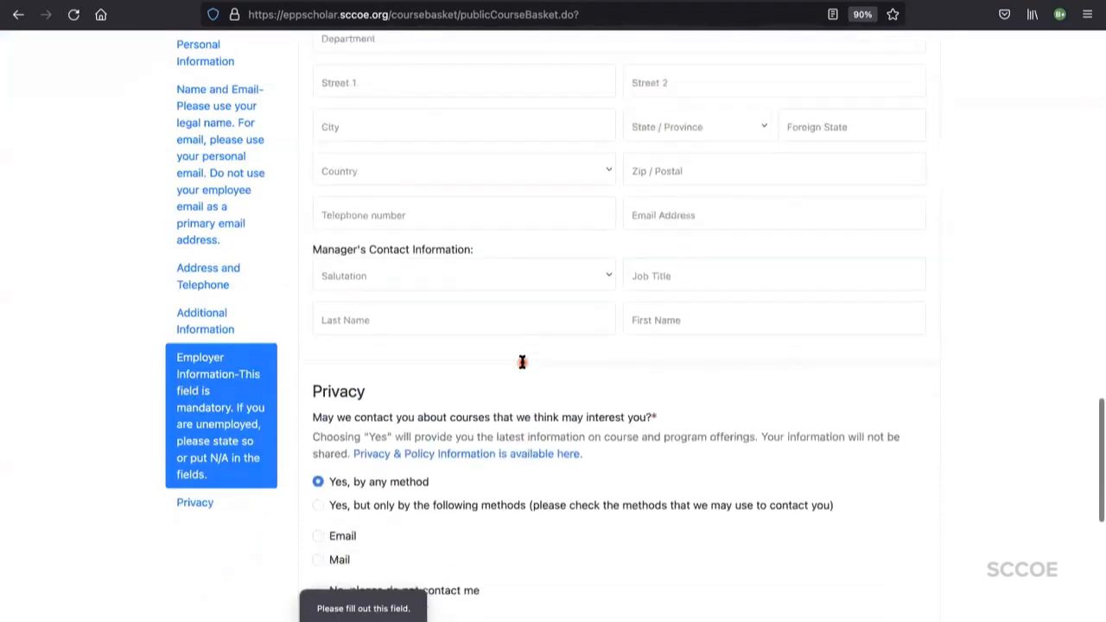
scroll(down, 3)
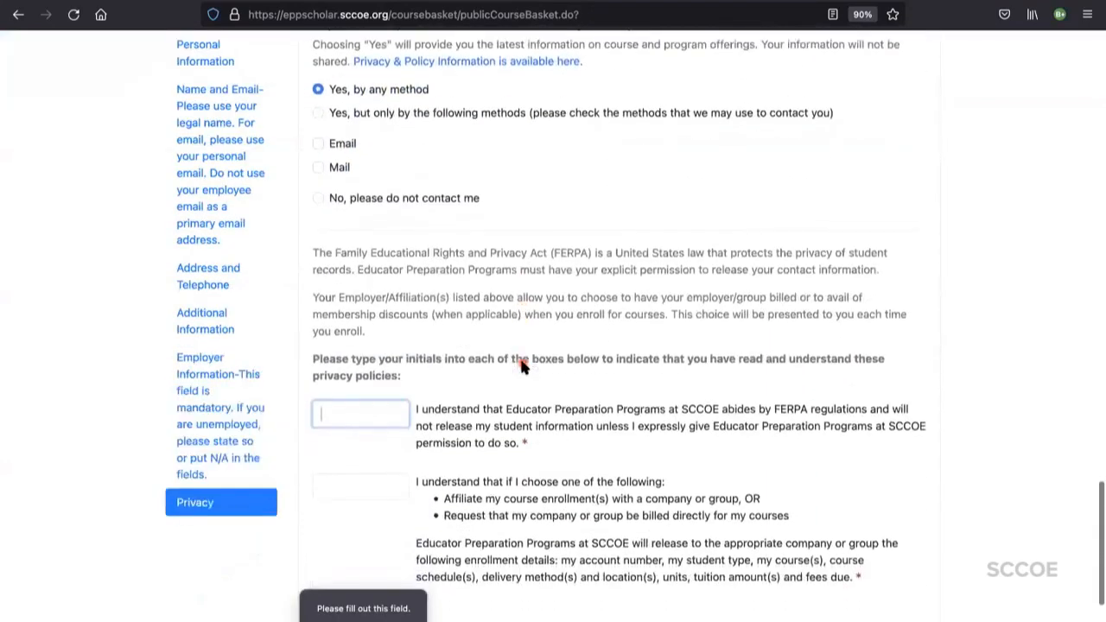
scroll(down, 3)
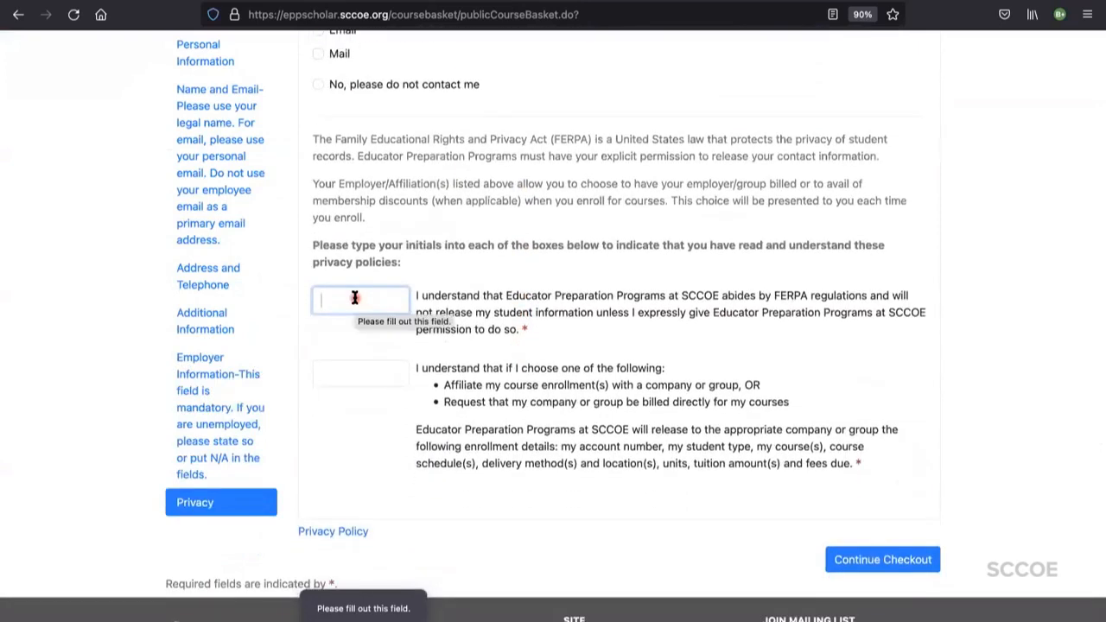
click(882, 559)
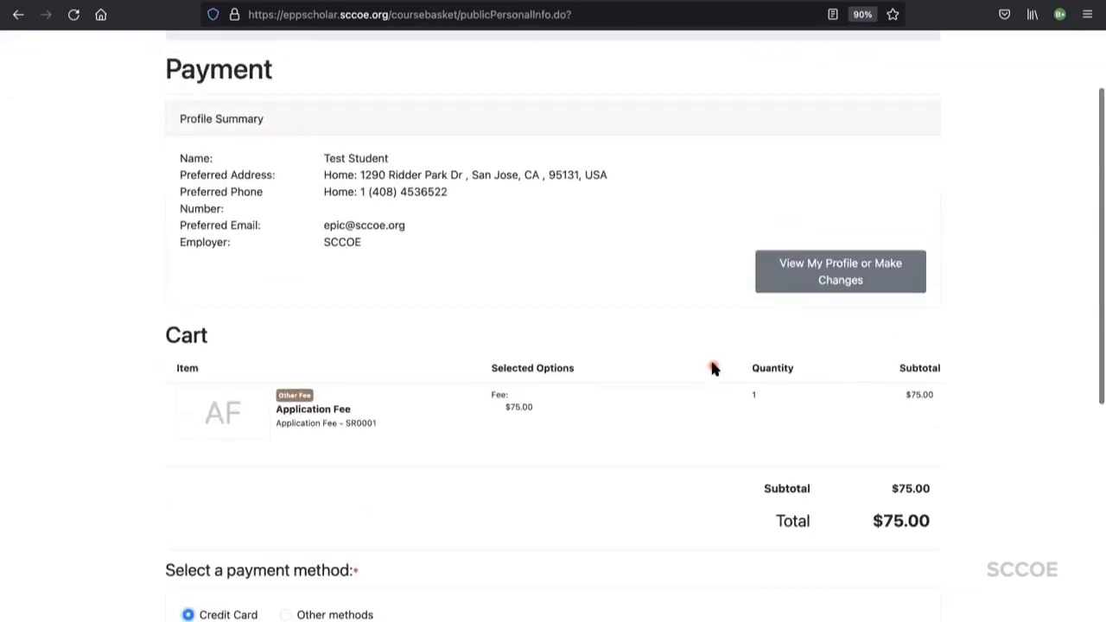
Accept the drop, transfer, refund, security and privacy policy confirmation for the $75 payment
scroll(down, 3)
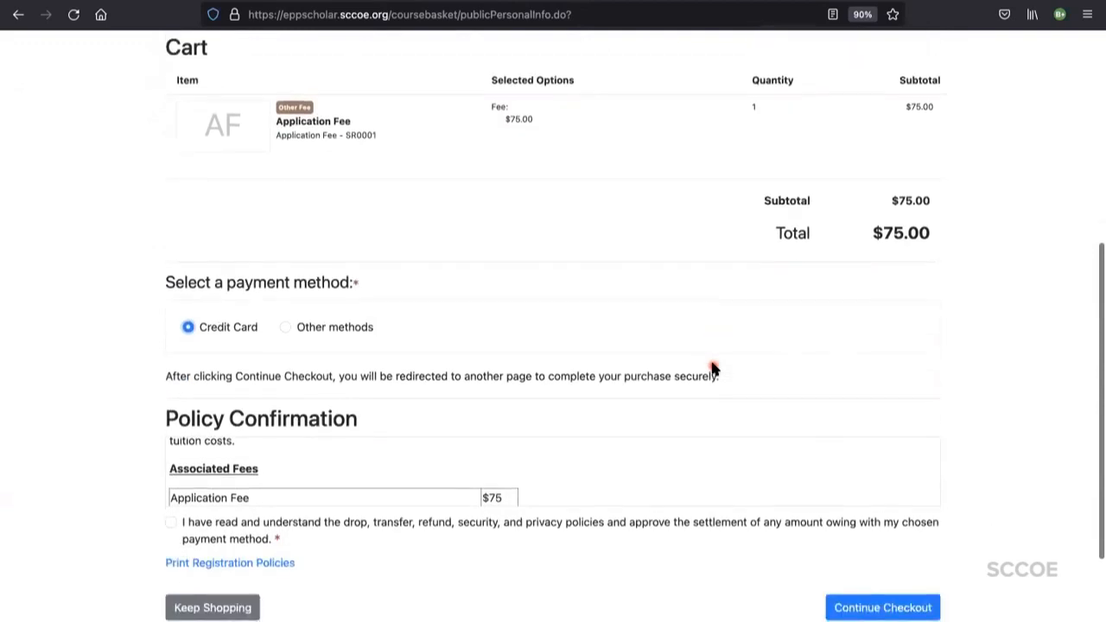
scroll(down, 3)
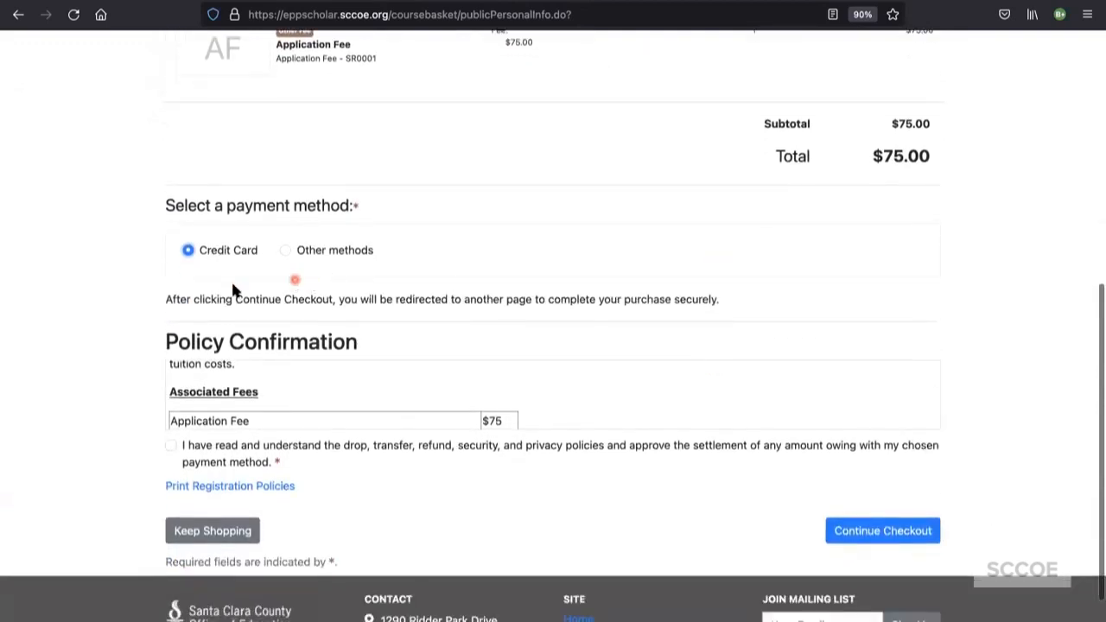
mouse_move(127, 467)
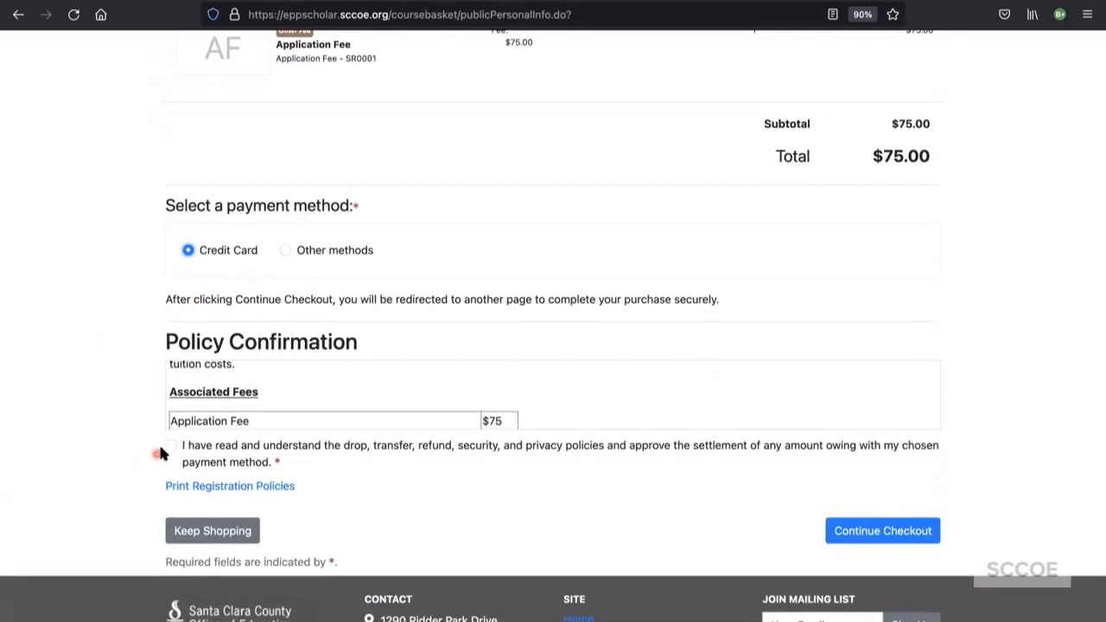
click(172, 446)
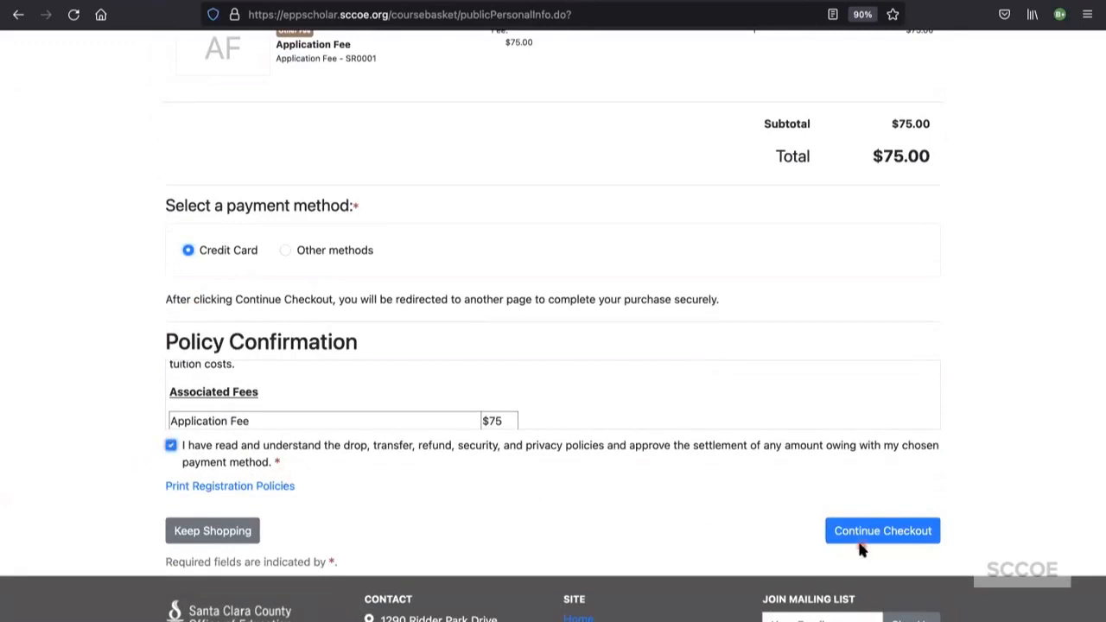